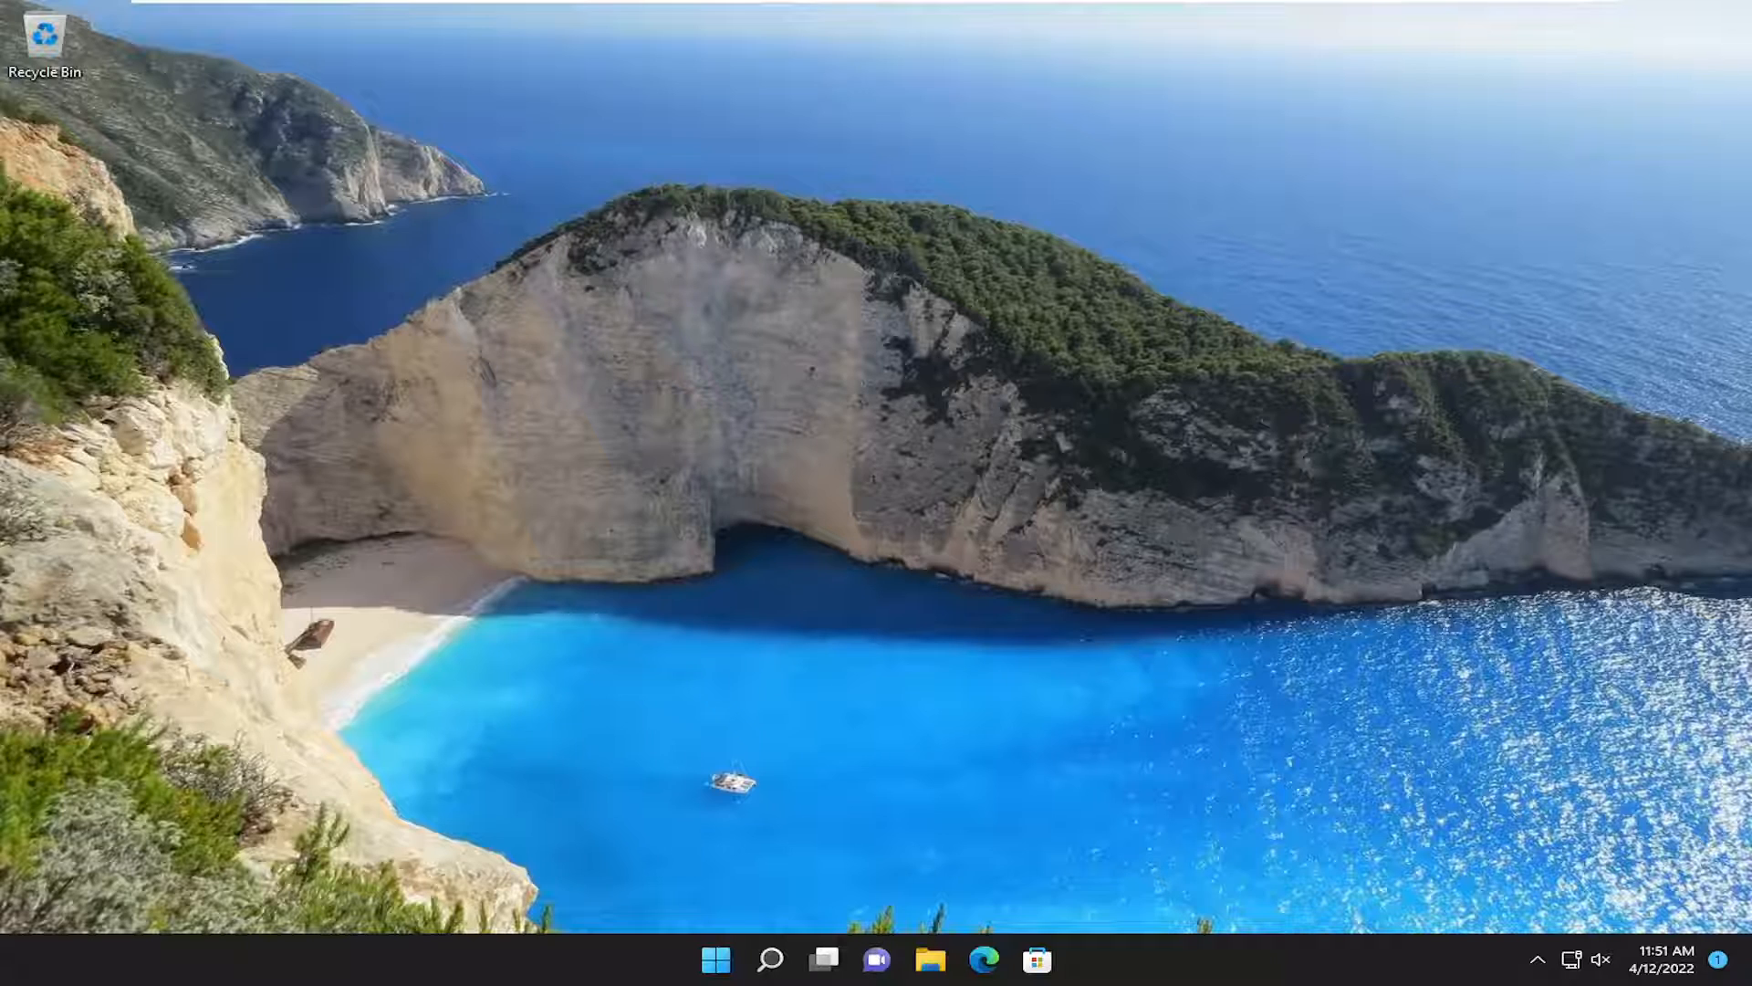
pyautogui.moveTo(716, 621)
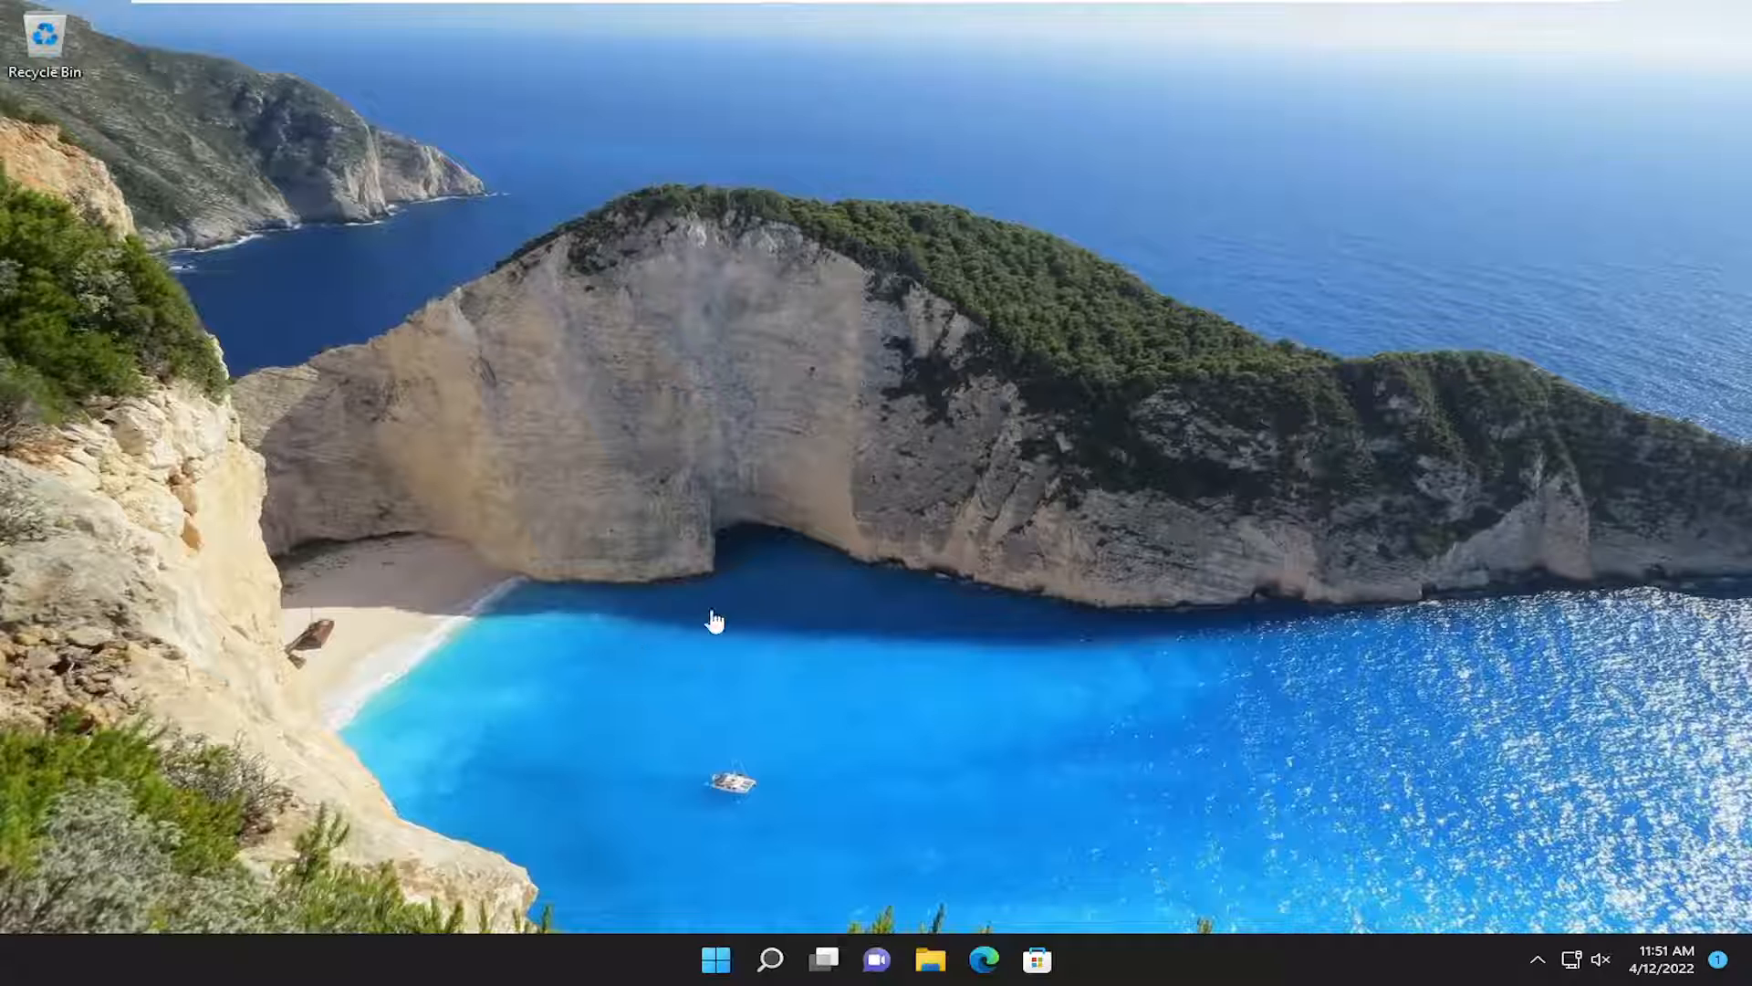
pyautogui.moveTo(975, 708)
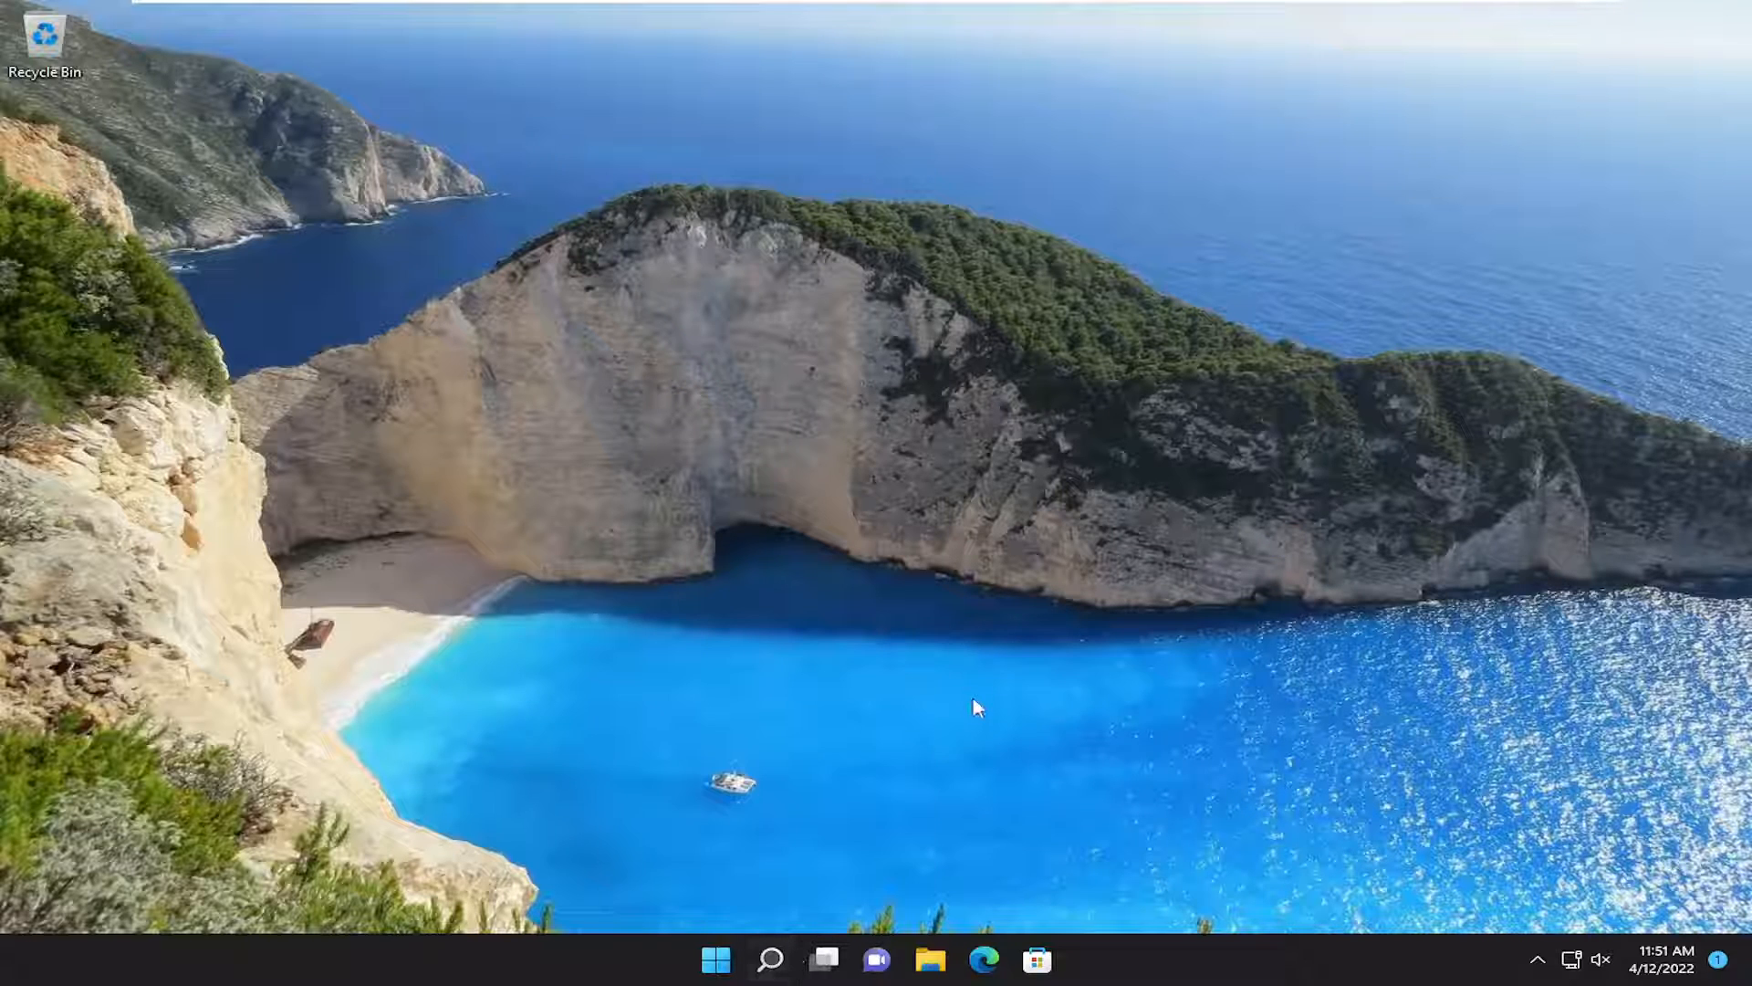
# Search Windows for "alarms" from the taskbar search panel
pyautogui.click(771, 959)
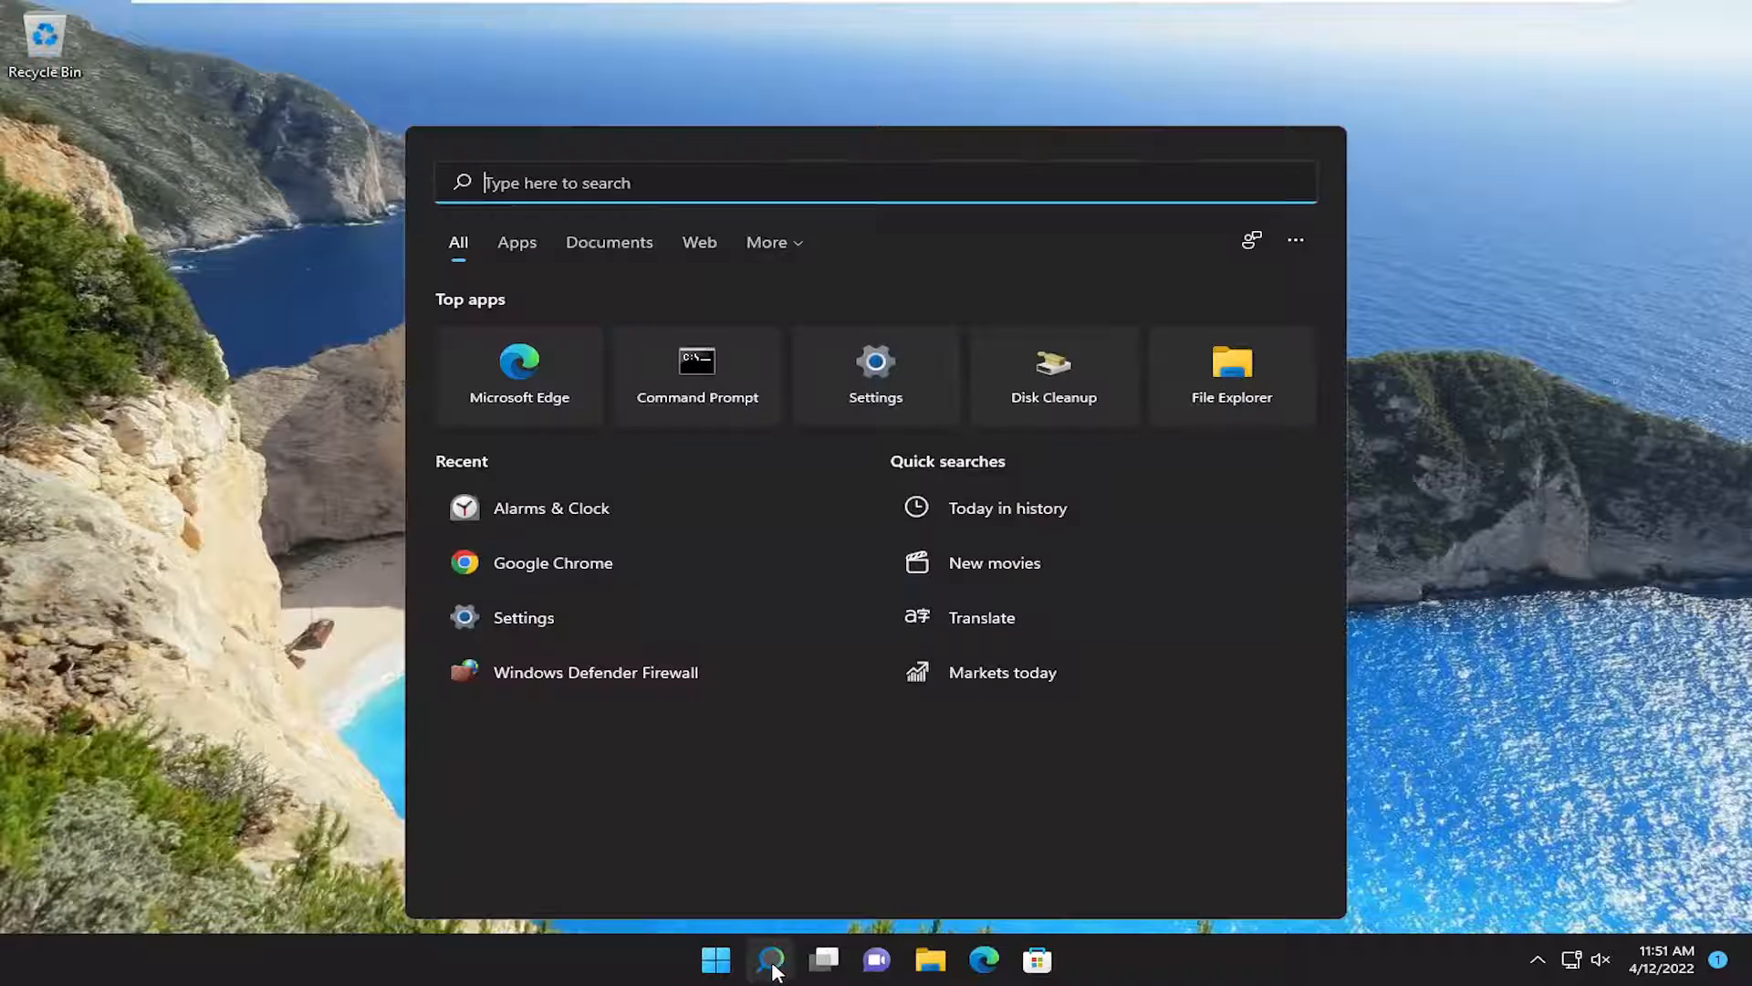
pyautogui.write('alarms')
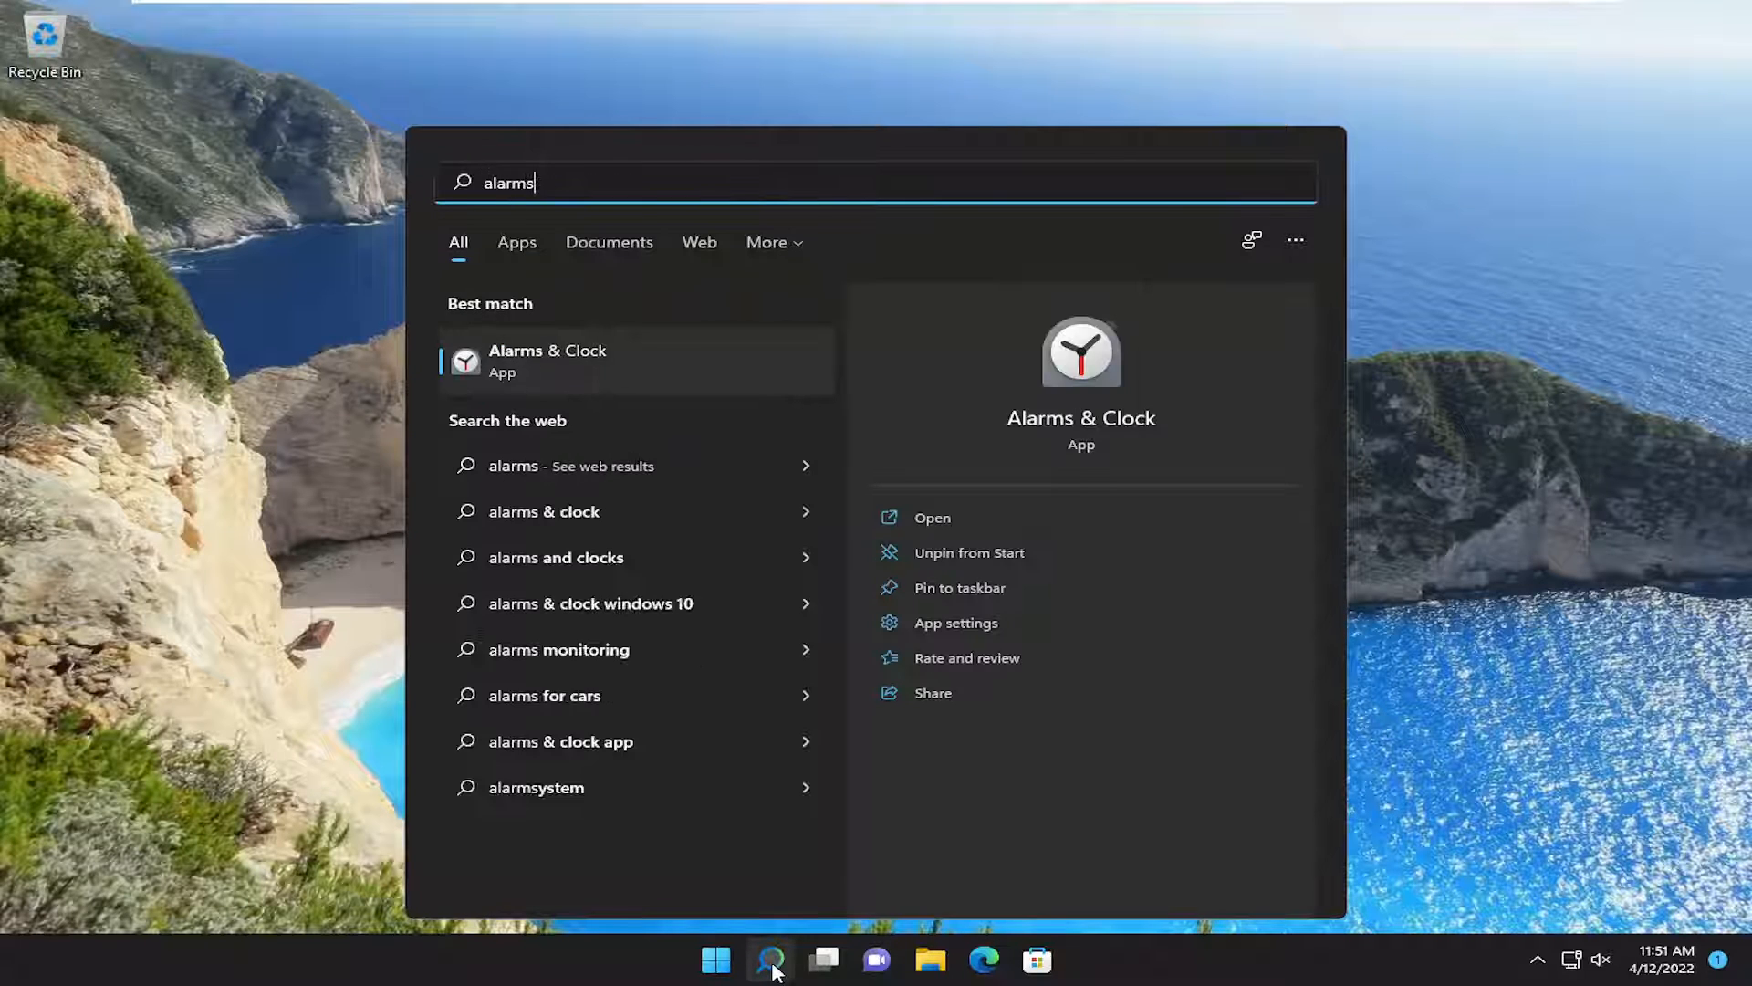
pyautogui.moveTo(609, 375)
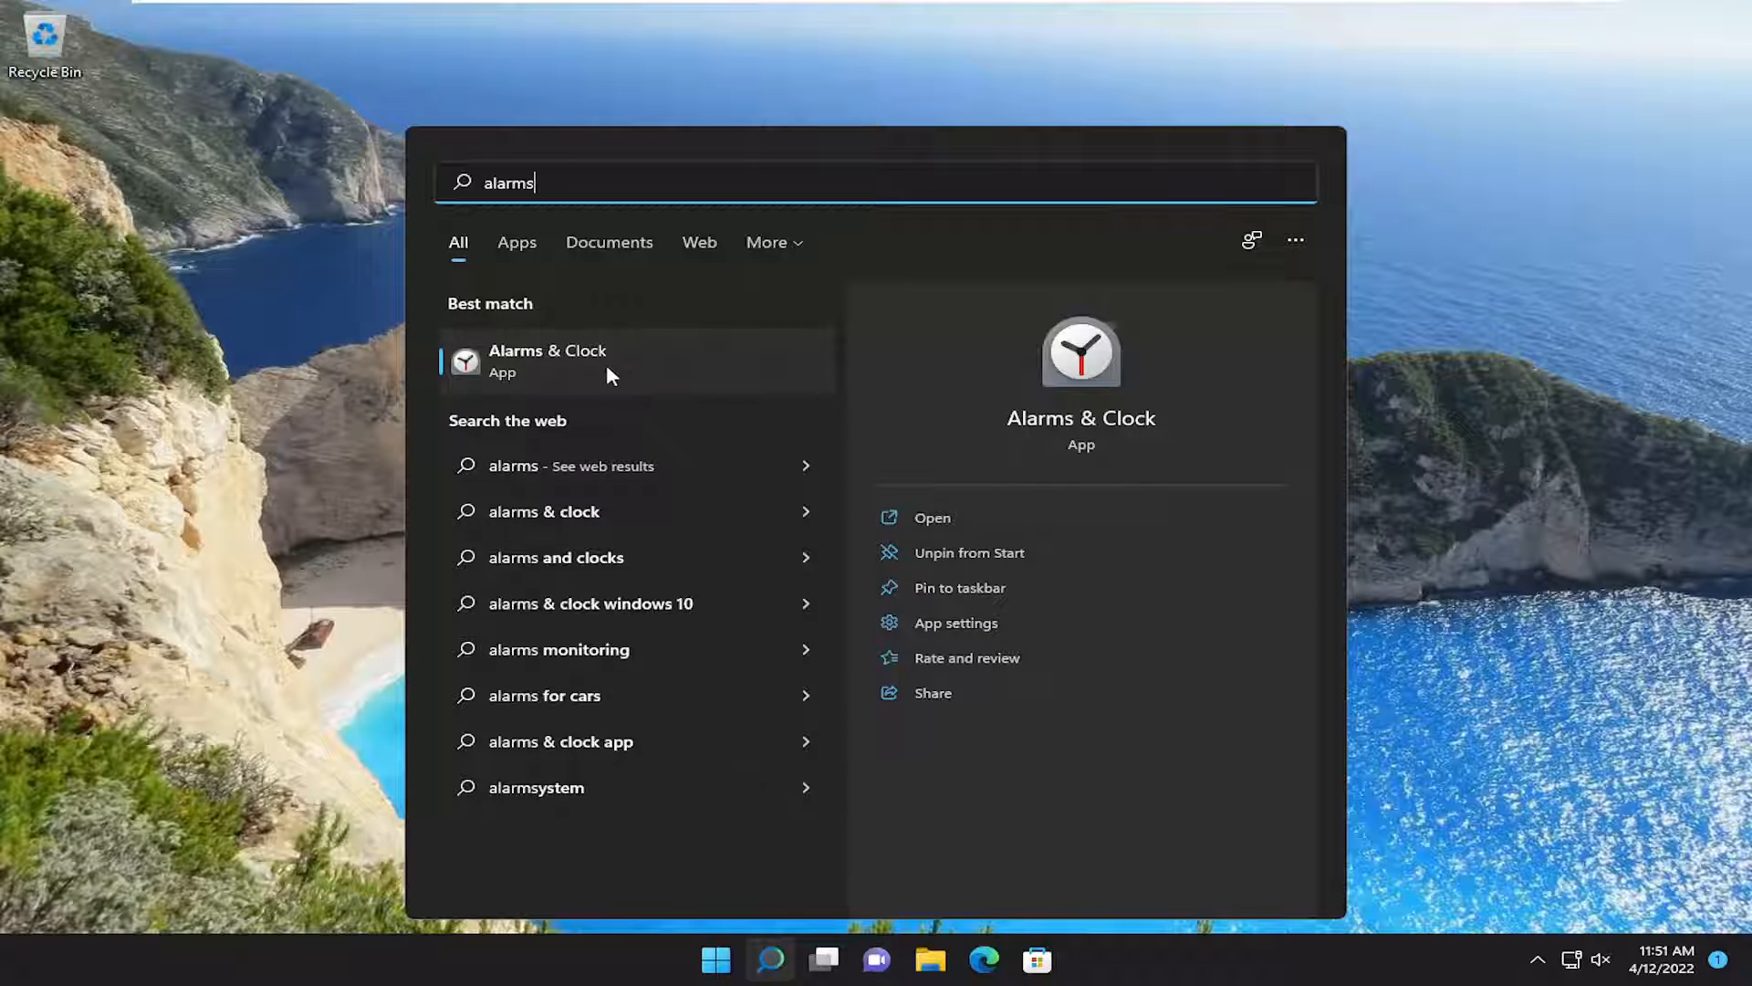
# Launch Alarms & Clock from the search results, landing on Focus sessions
pyautogui.click(547, 360)
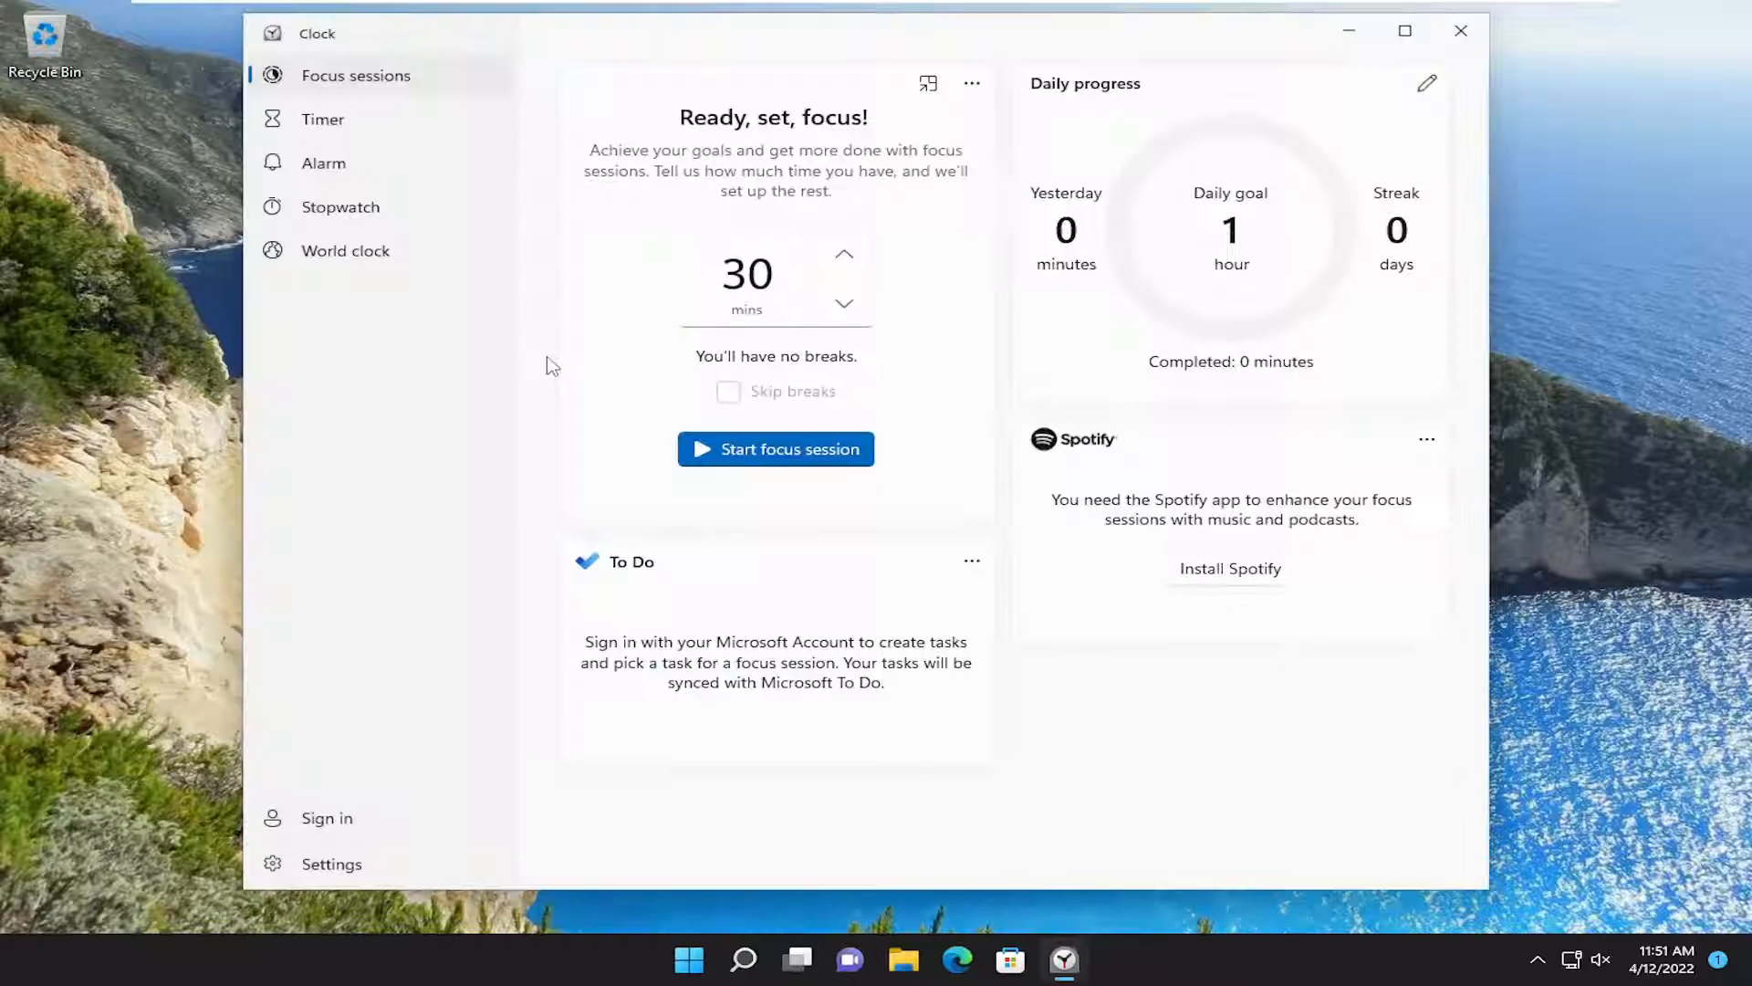
pyautogui.moveTo(1130, 469)
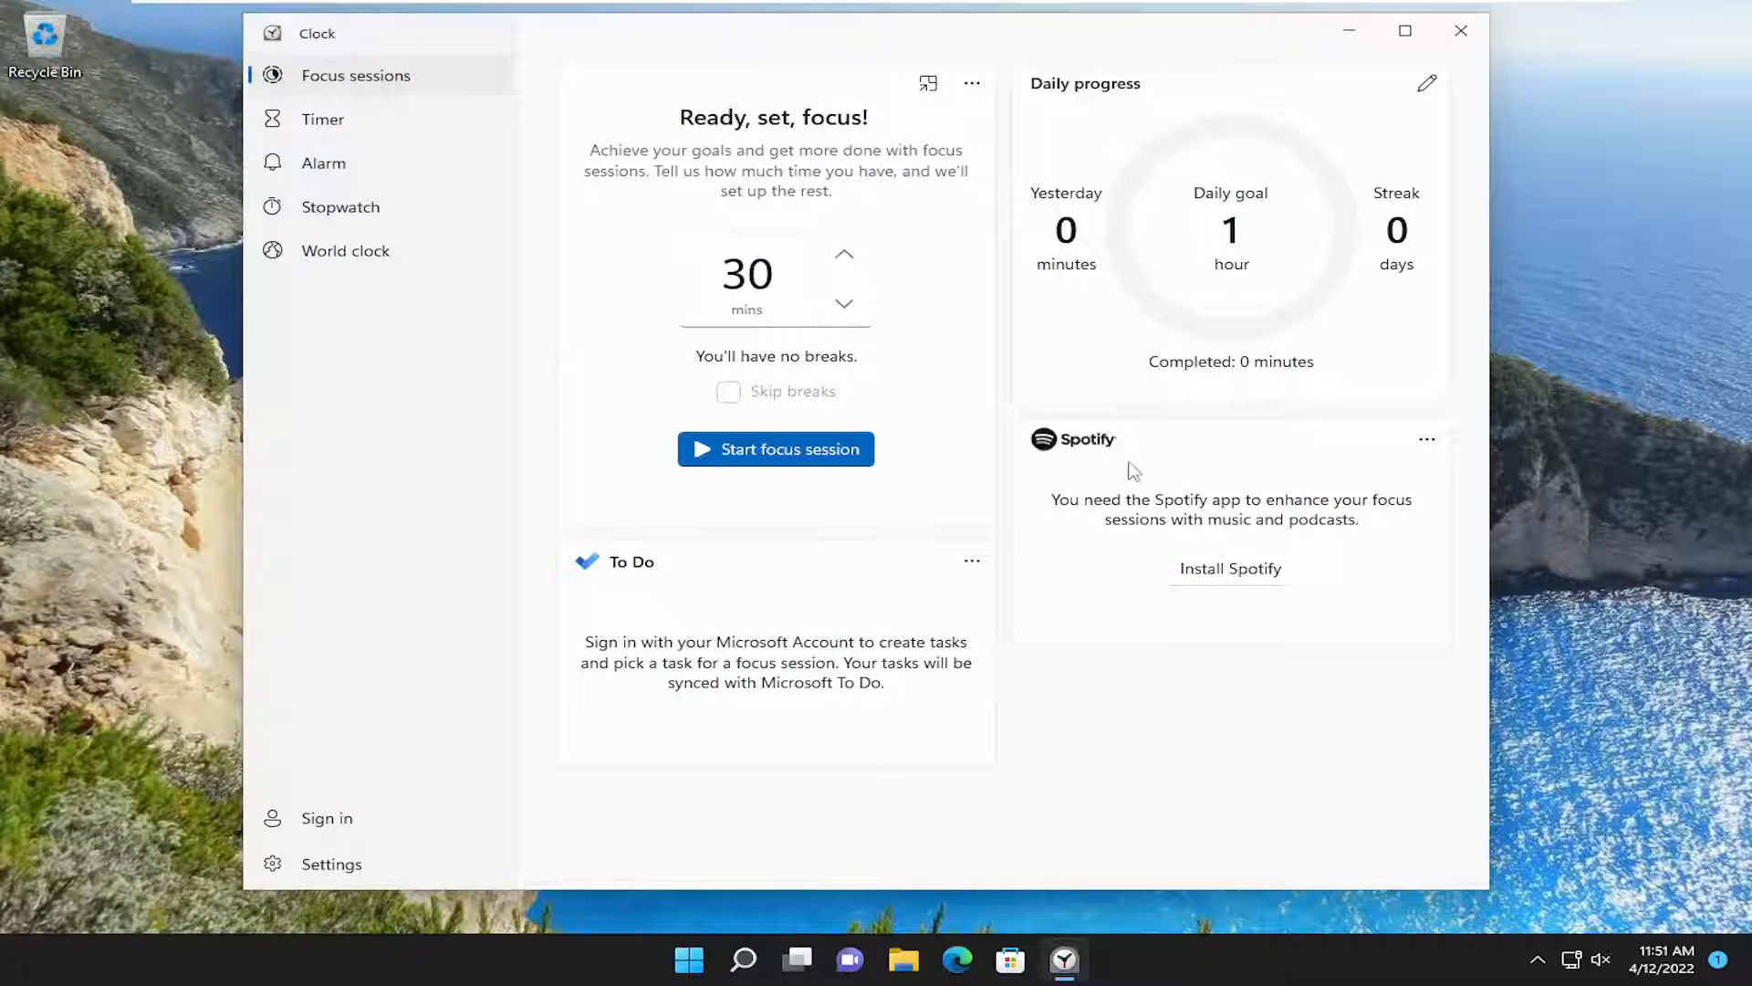
pyautogui.moveTo(1248, 526)
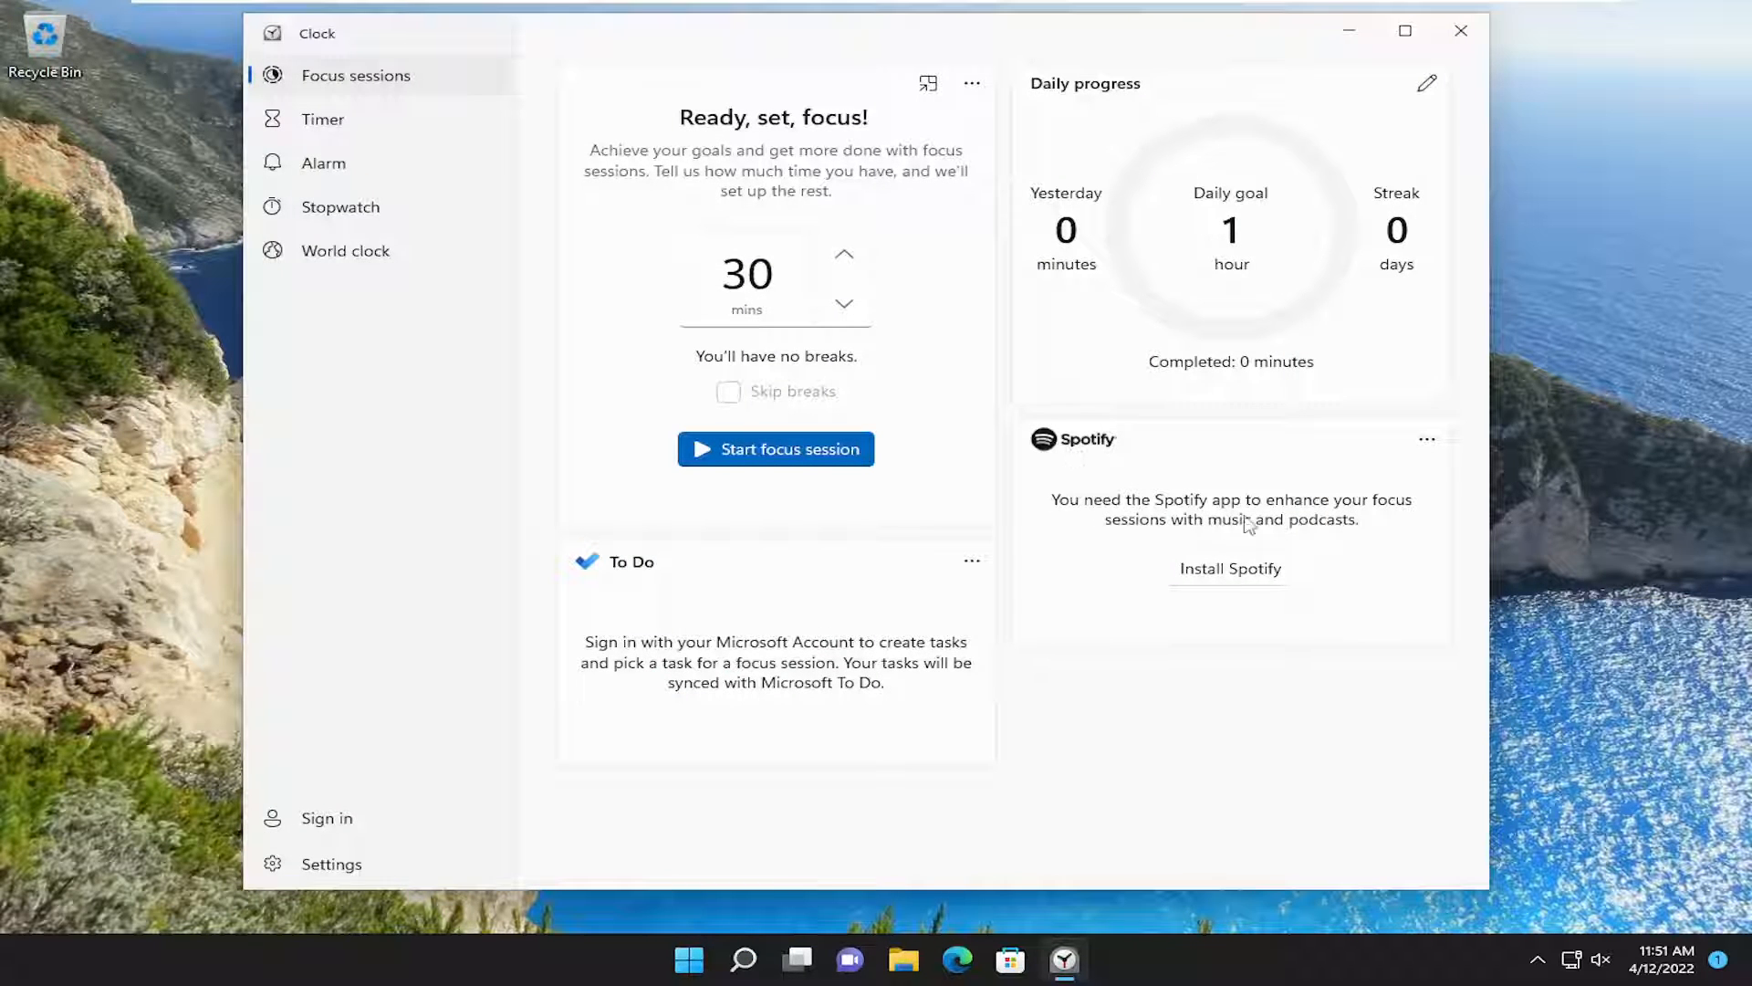
pyautogui.moveTo(1215, 540)
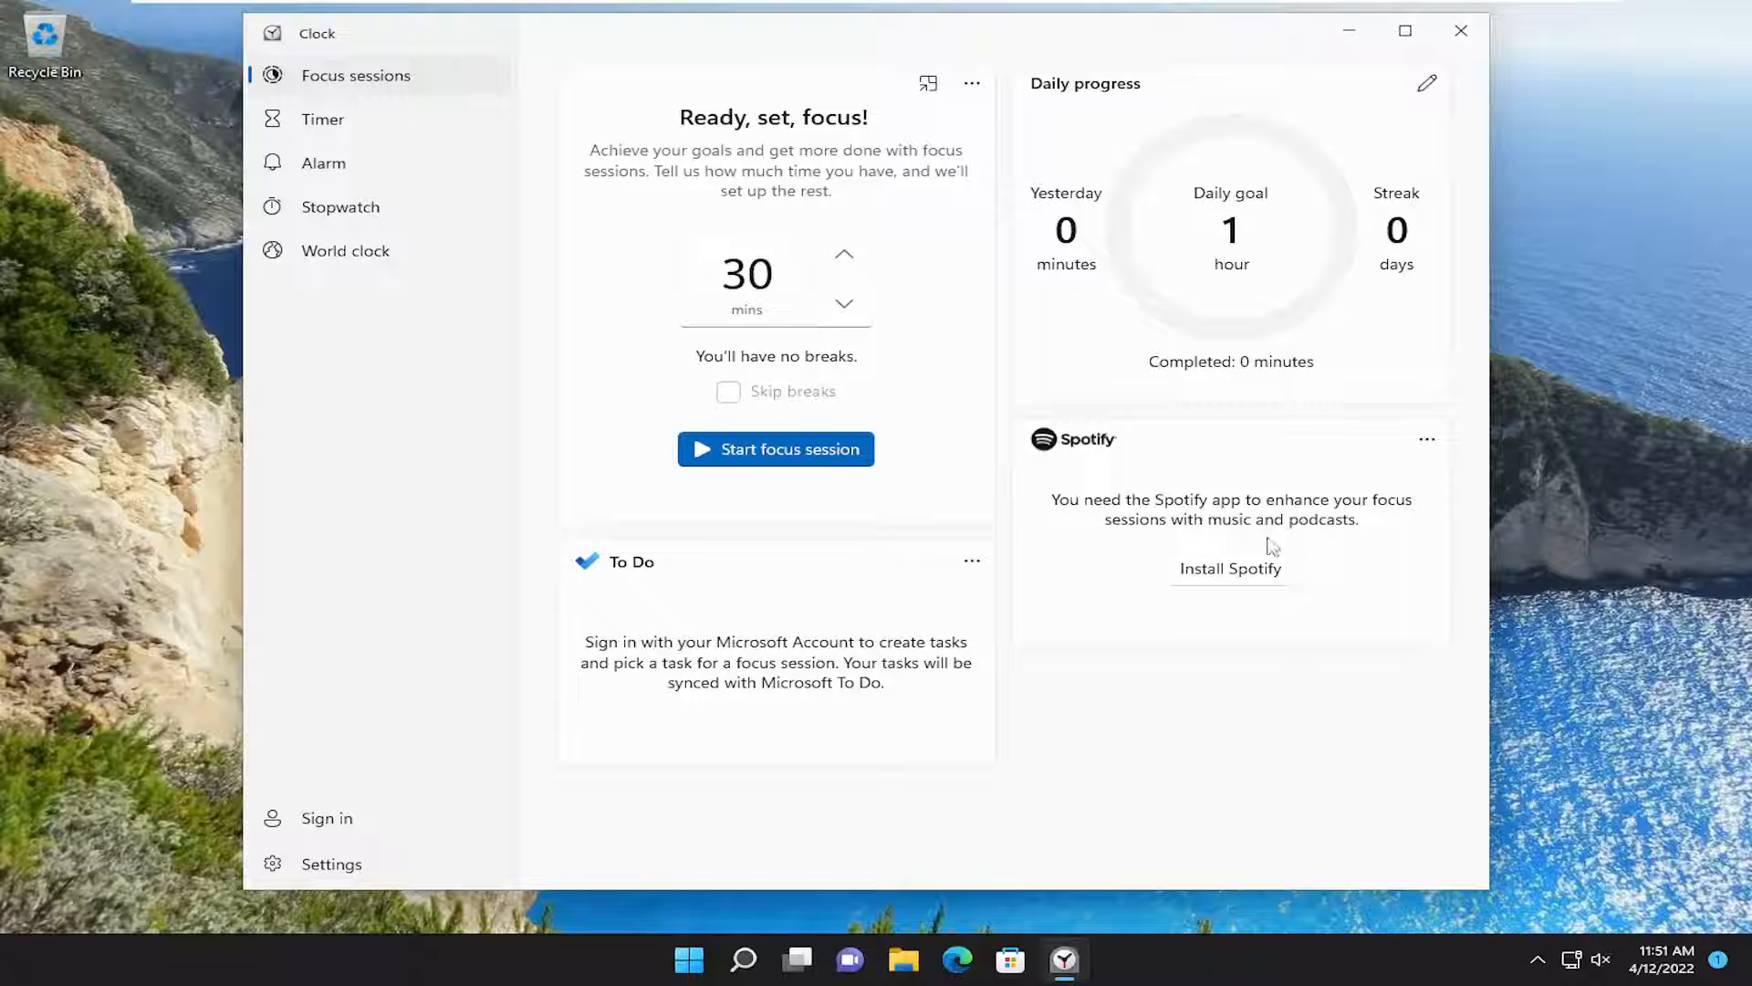
# Install Spotify - Music and Podcasts from its Microsoft Store page
pyautogui.click(1231, 568)
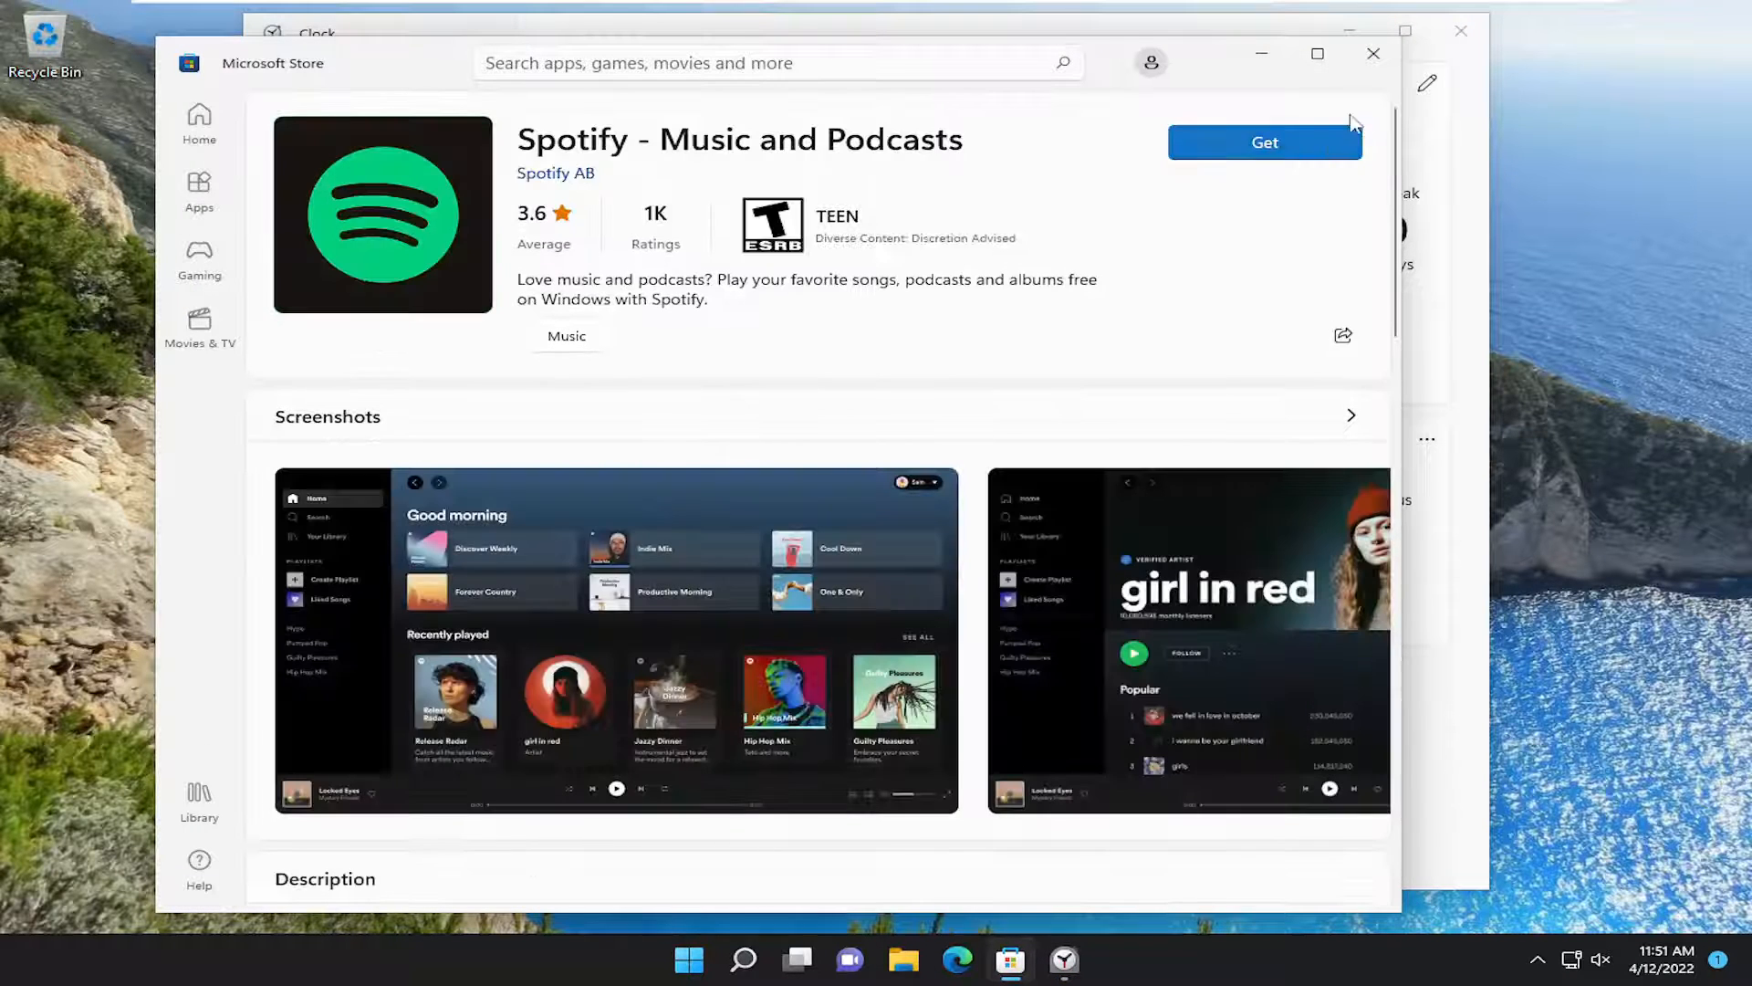
pyautogui.click(1263, 142)
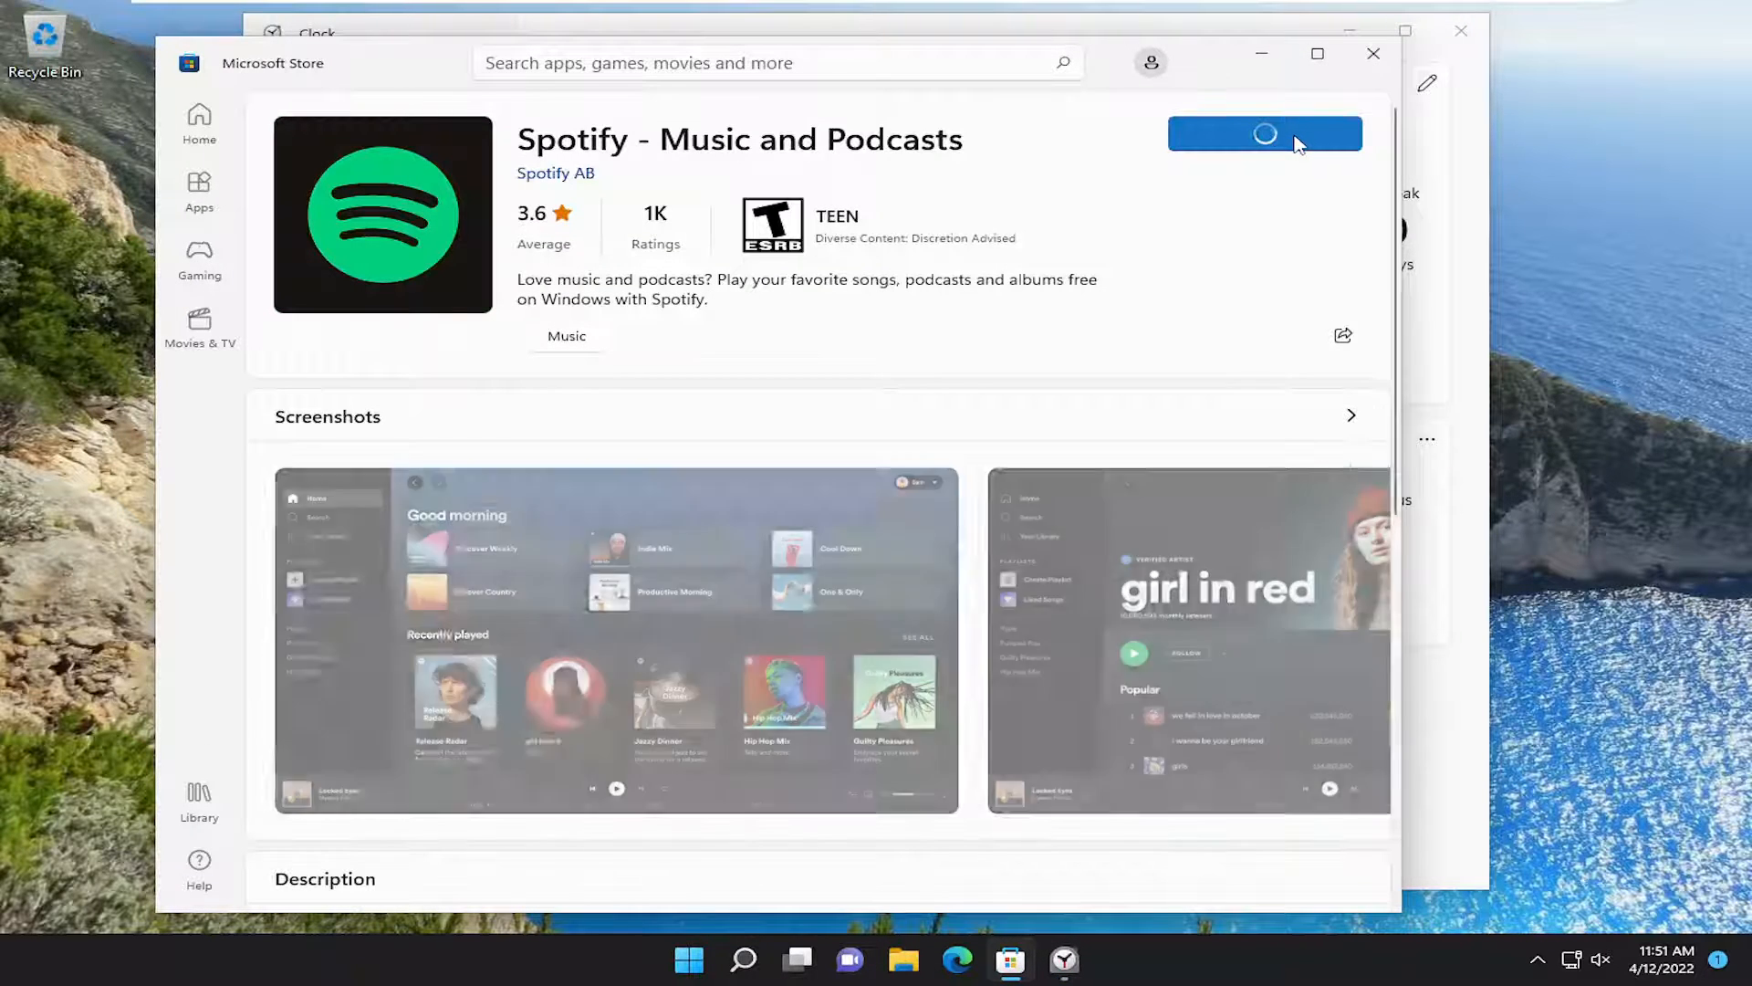
pyautogui.click(1264, 133)
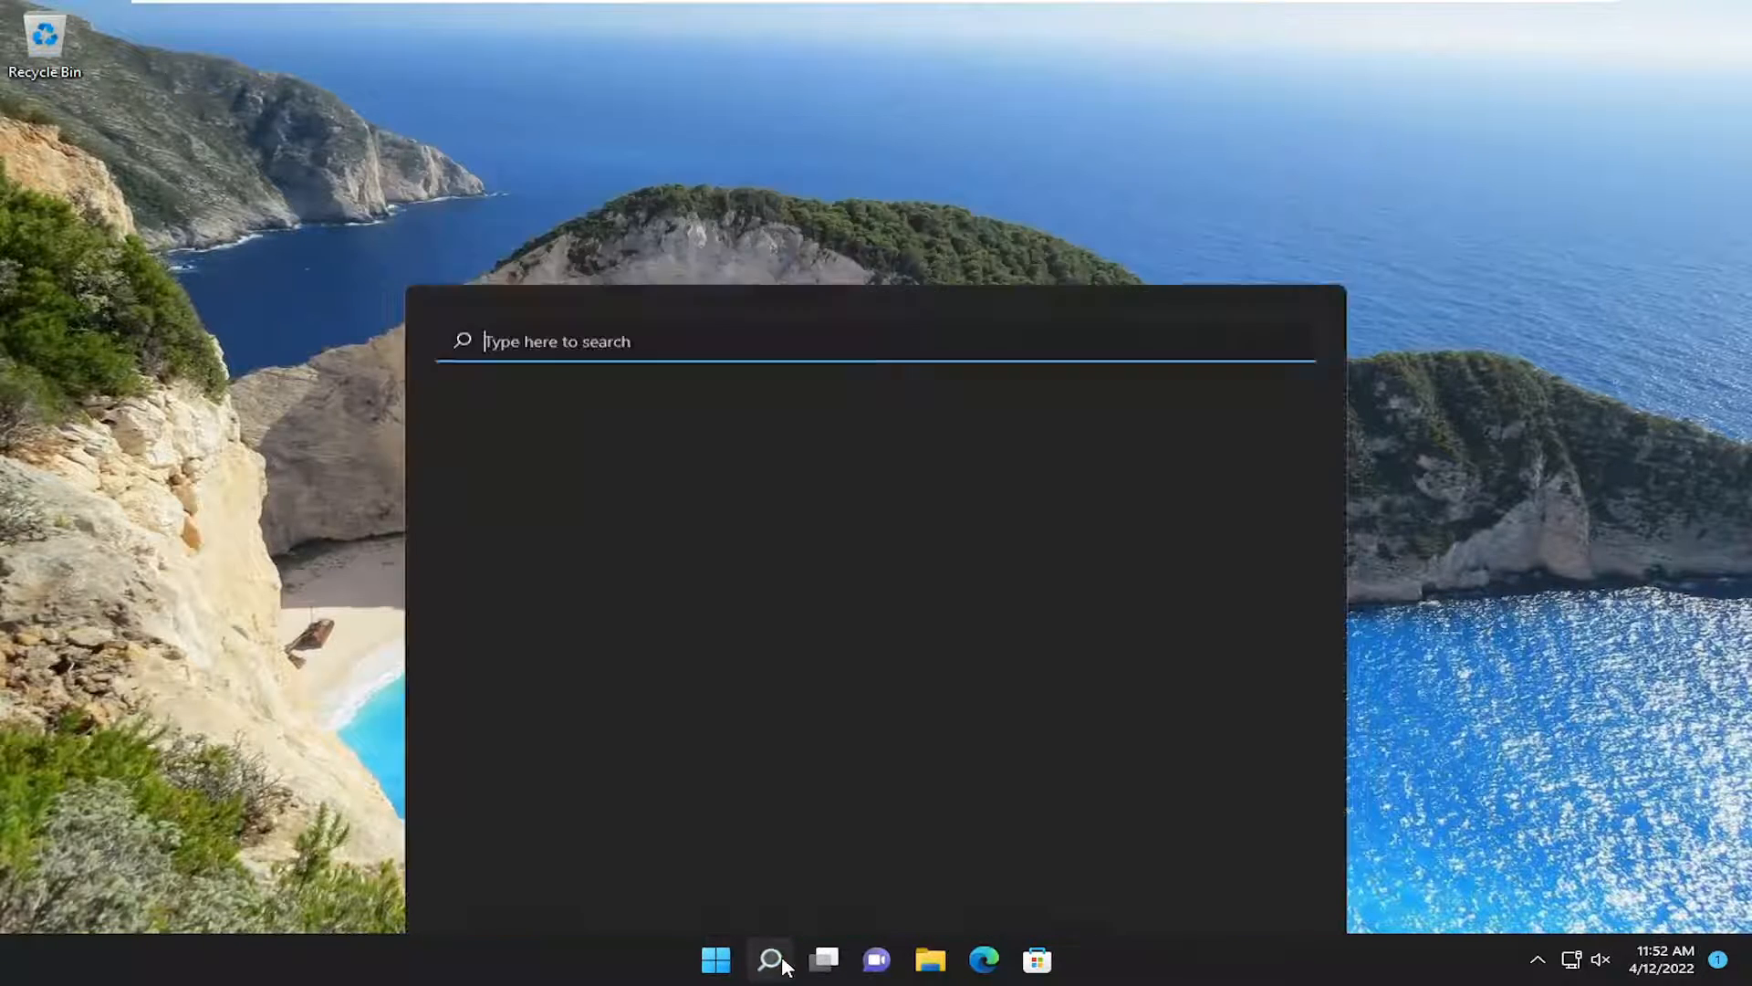
# Reopen the Clock app by searching "alarms" and picking the best match
pyautogui.write('alarms')
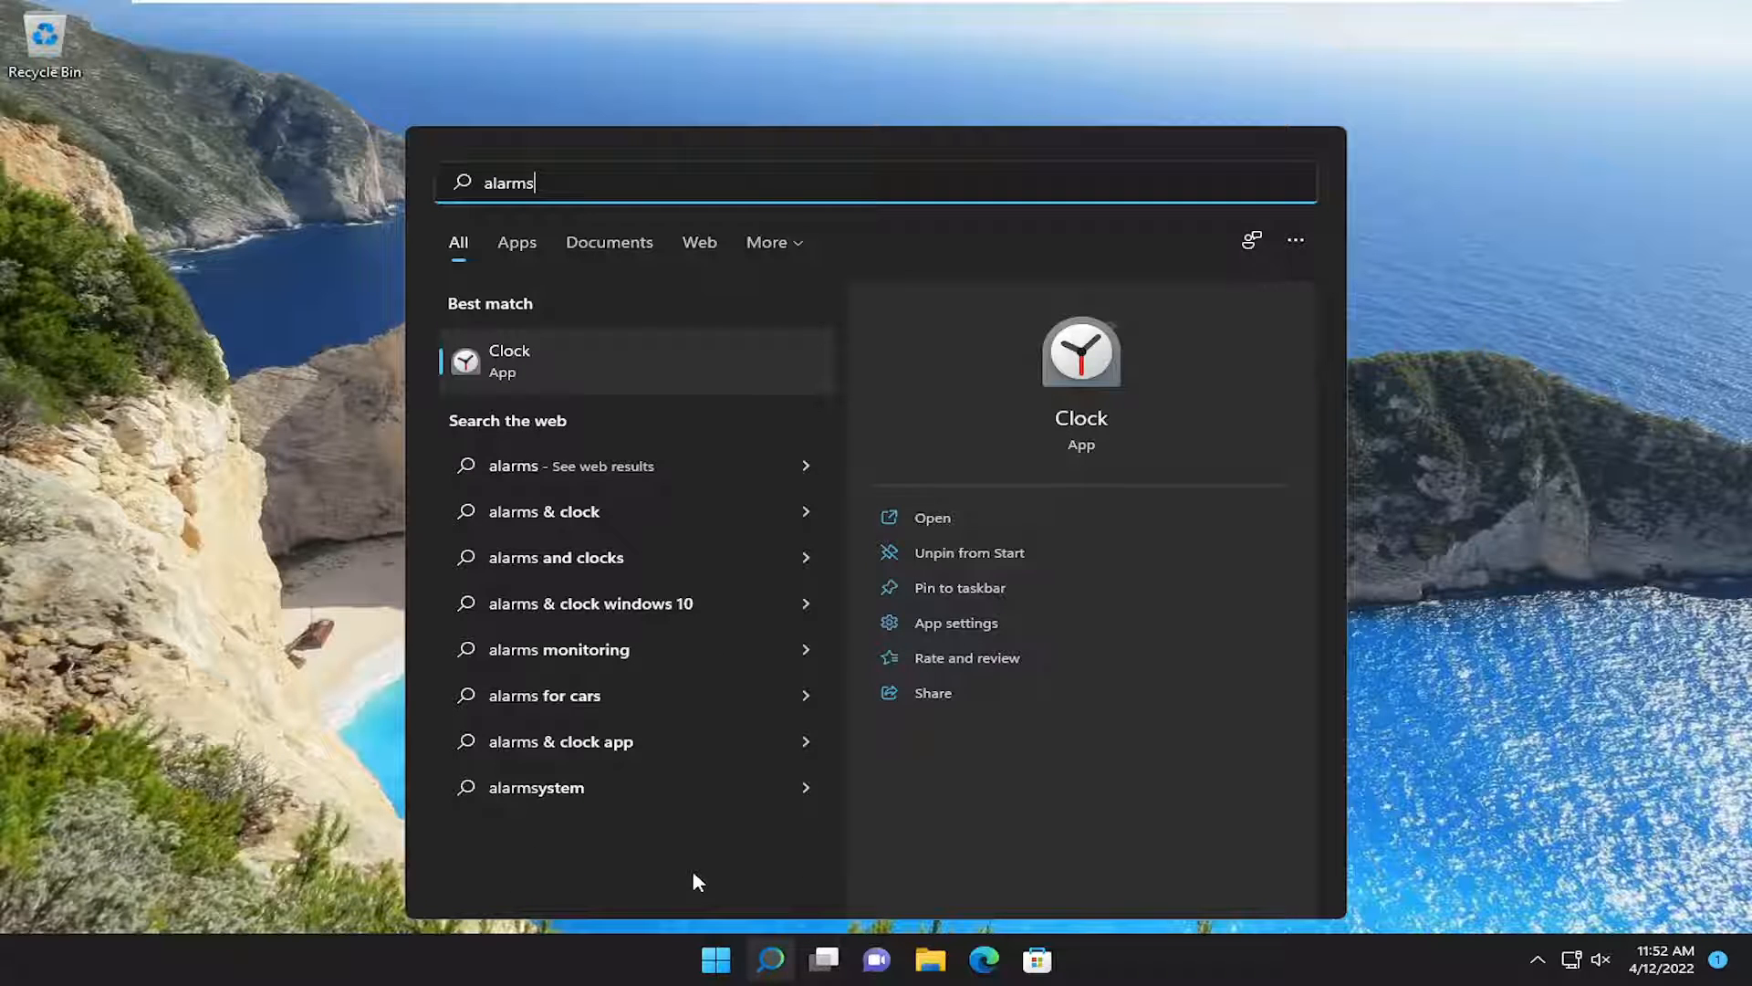
pyautogui.moveTo(581, 385)
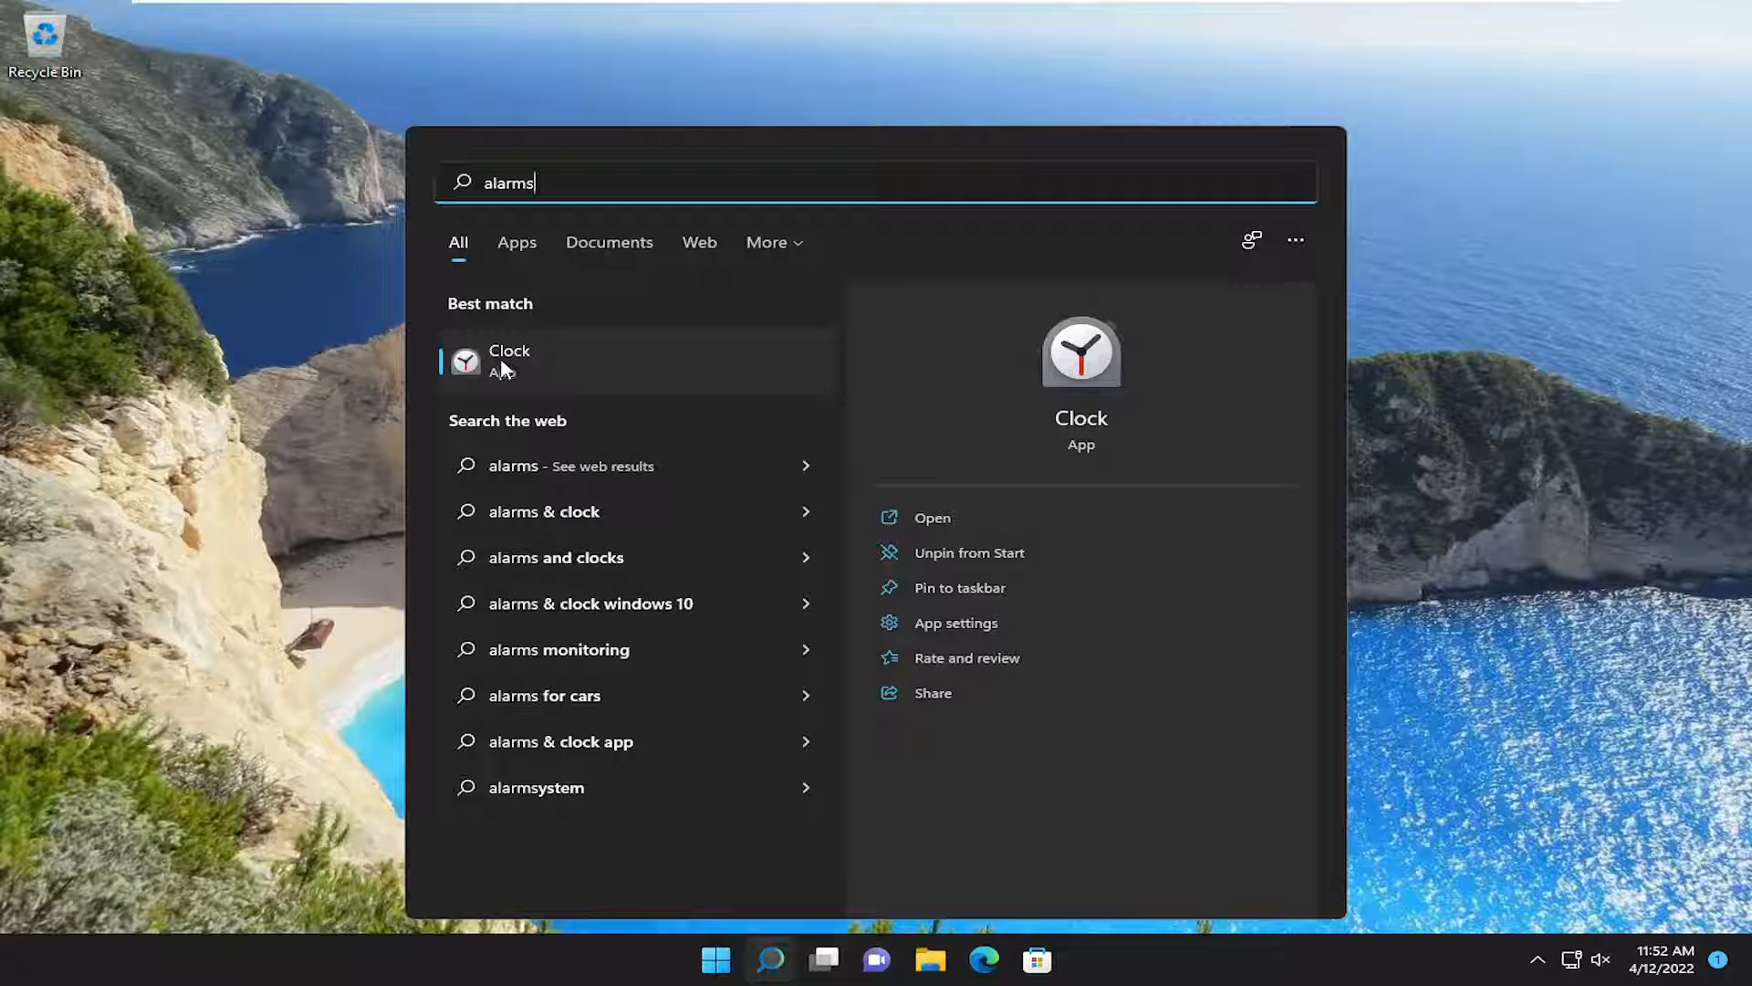
pyautogui.moveTo(611, 382)
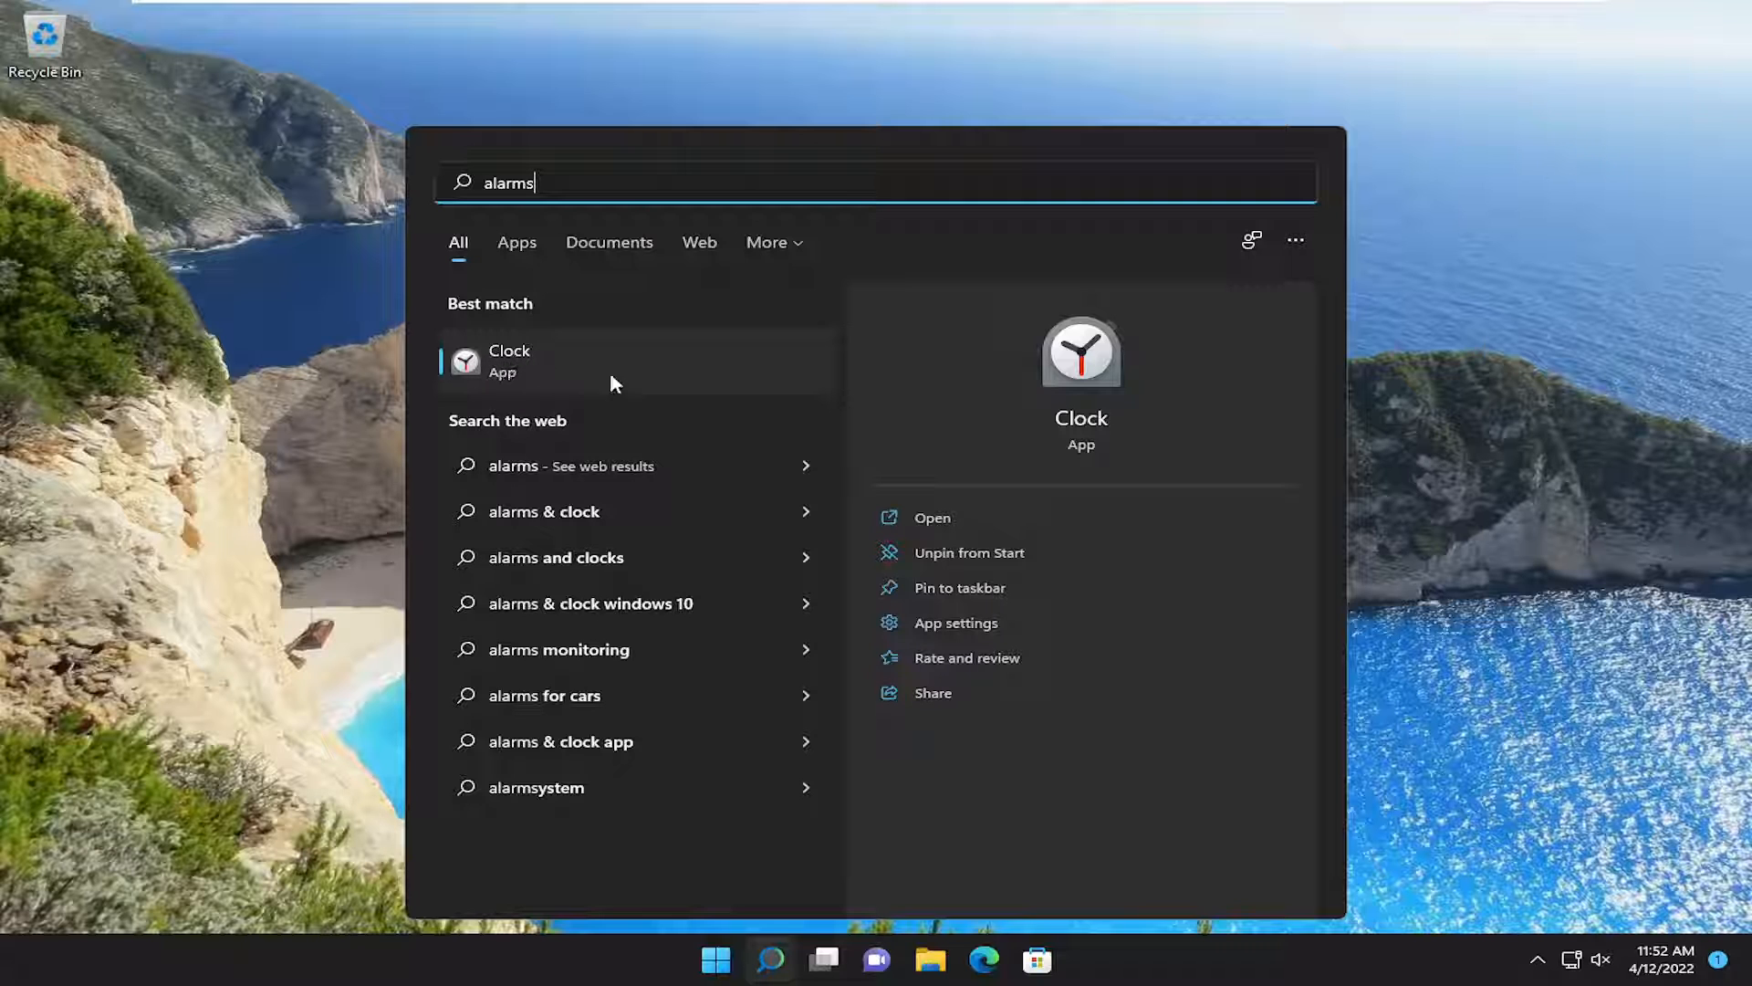
pyautogui.click(509, 360)
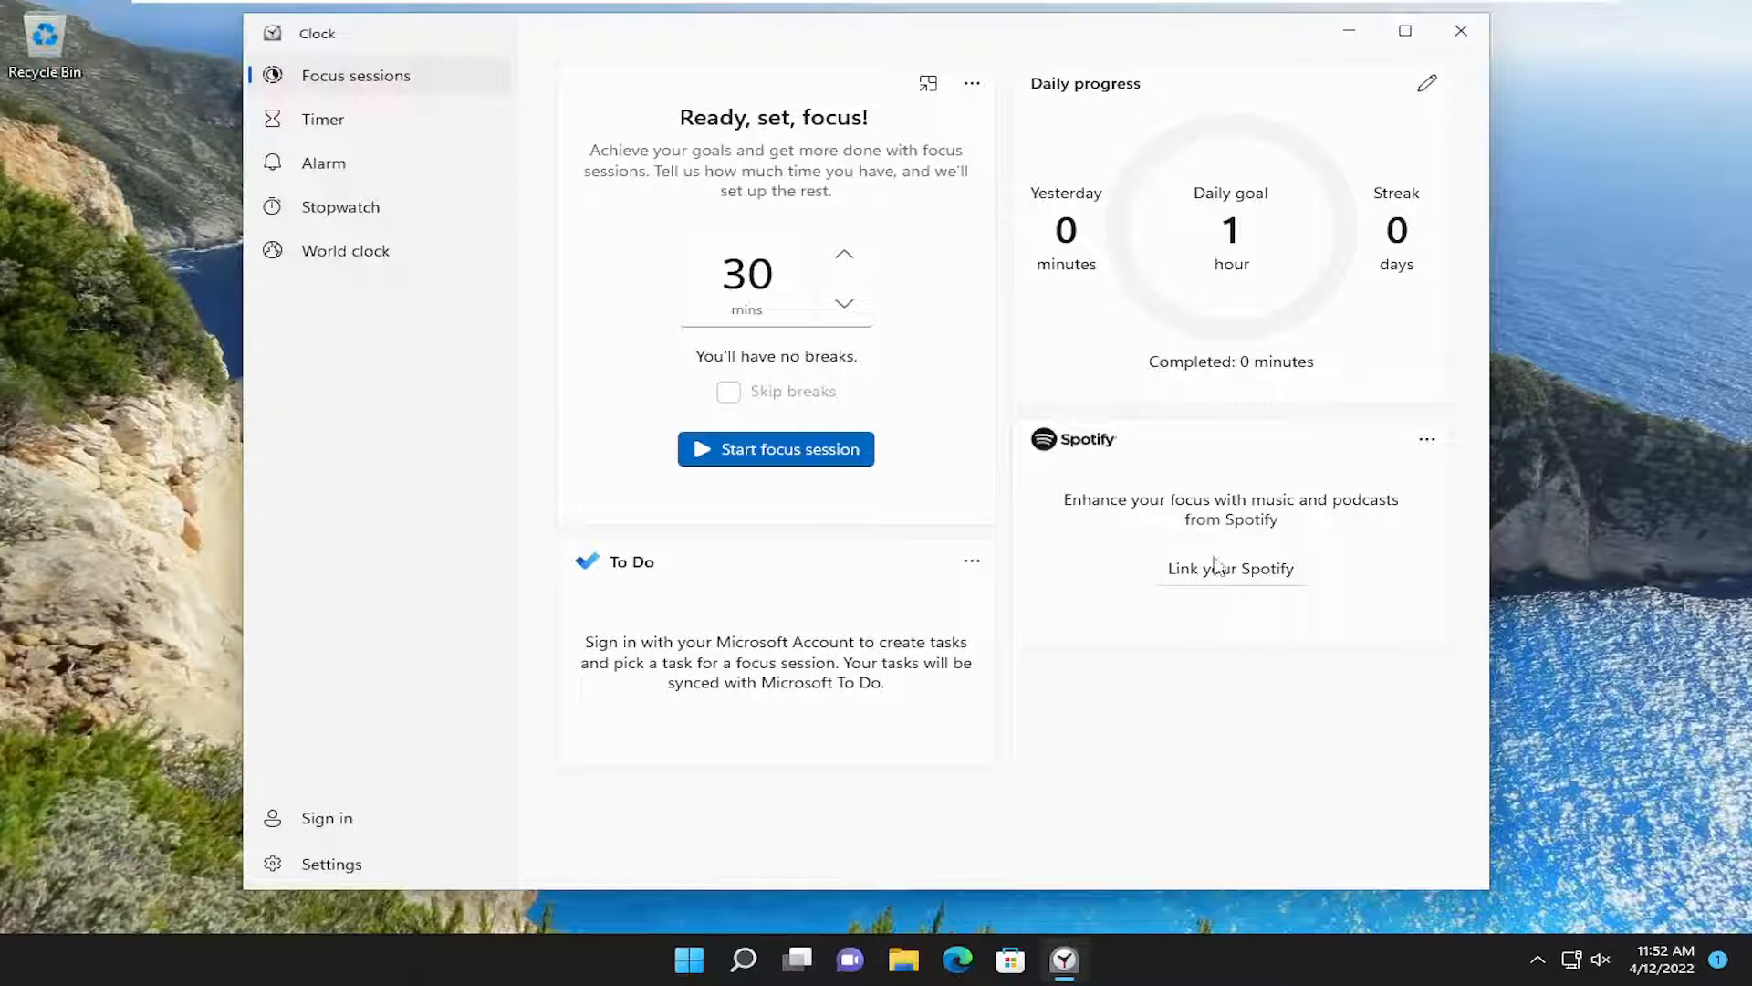
pyautogui.moveTo(1458, 329)
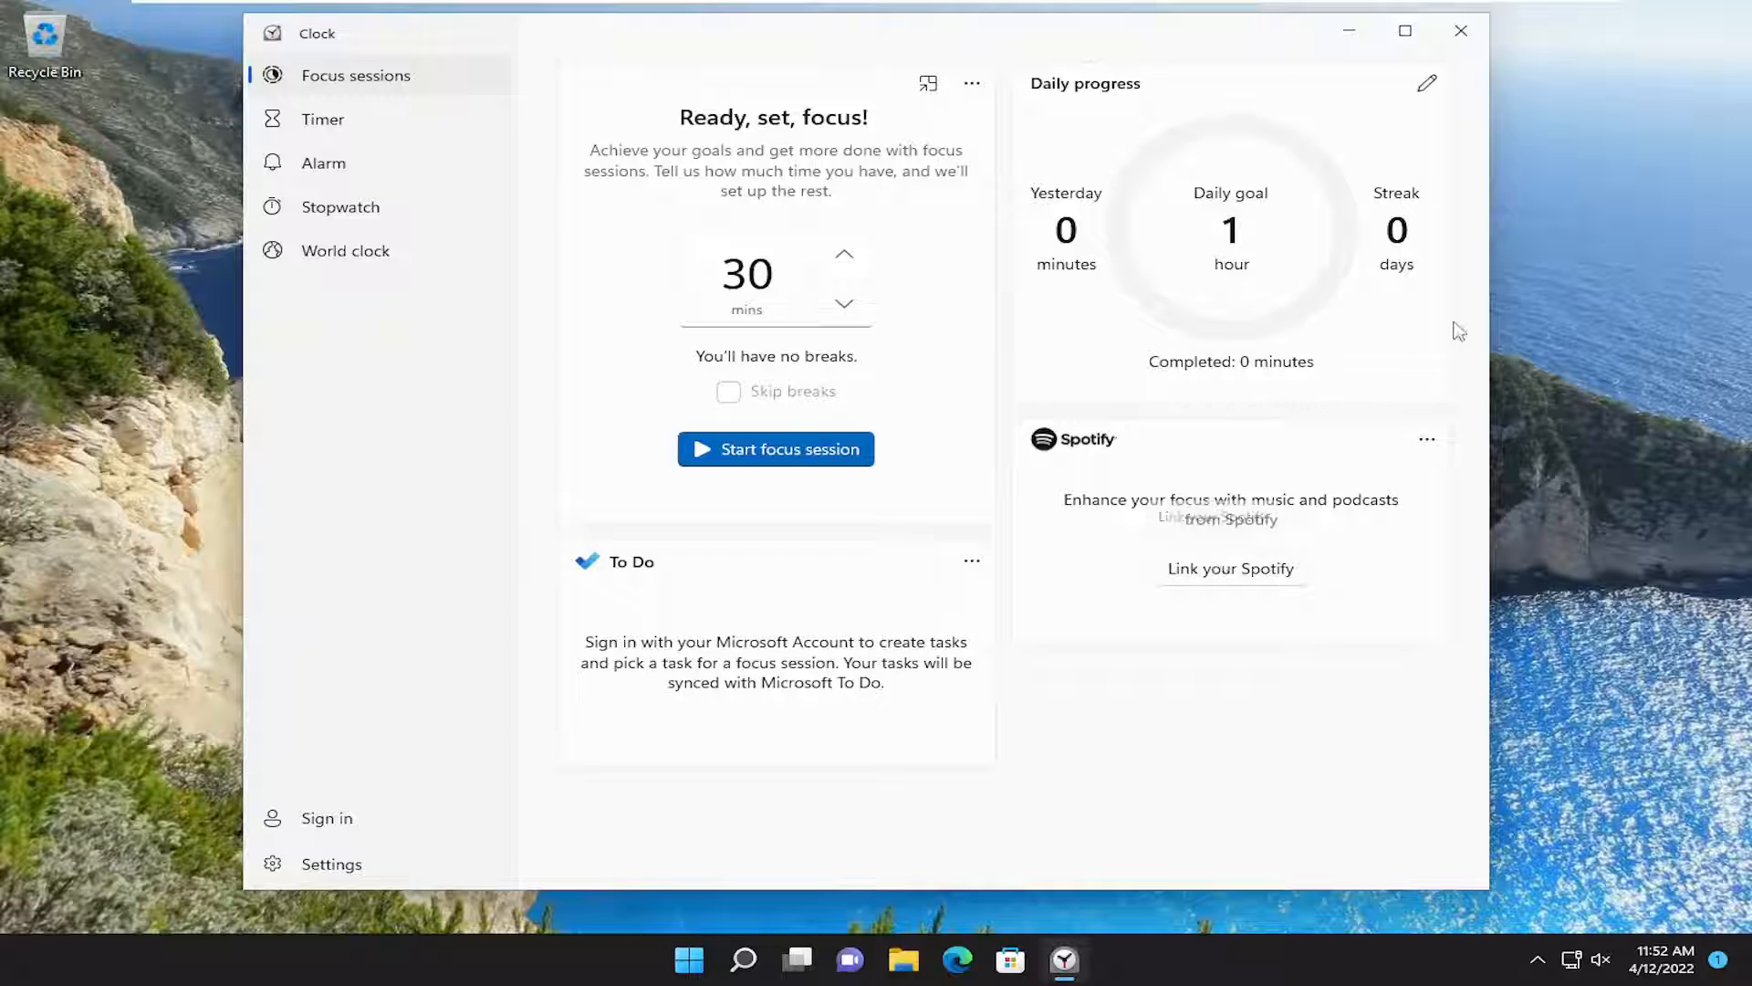
pyautogui.moveTo(1432, 578)
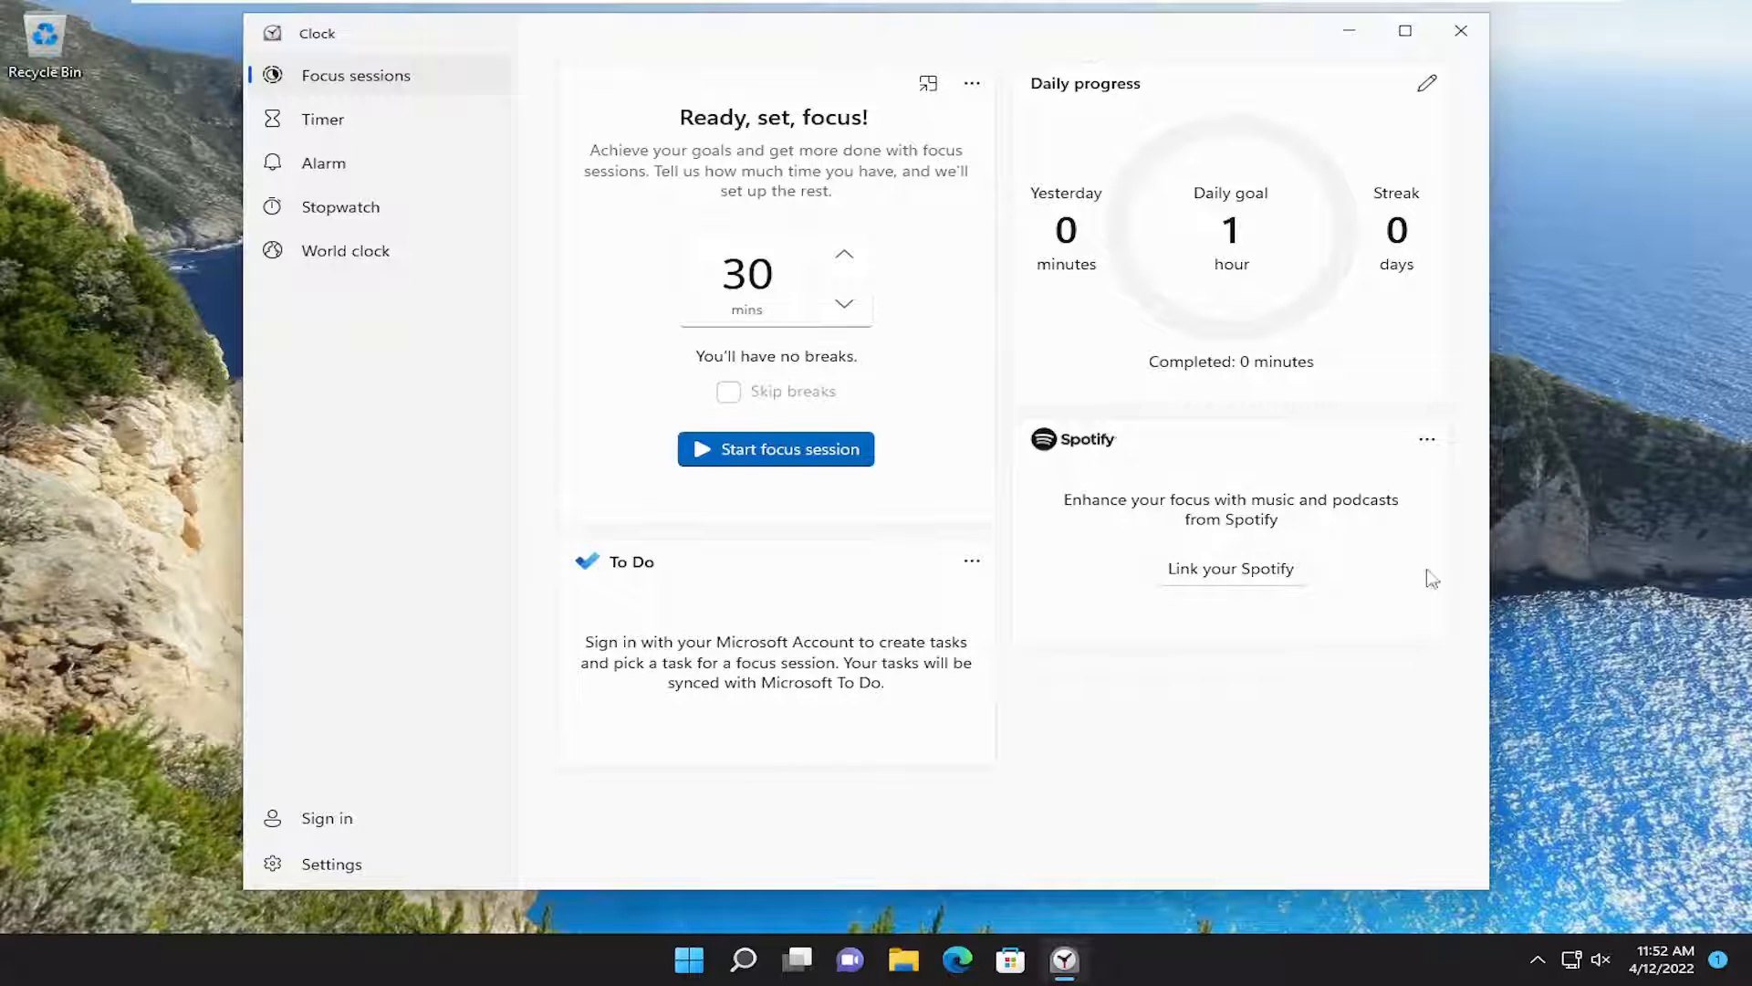
pyautogui.moveTo(1308, 571)
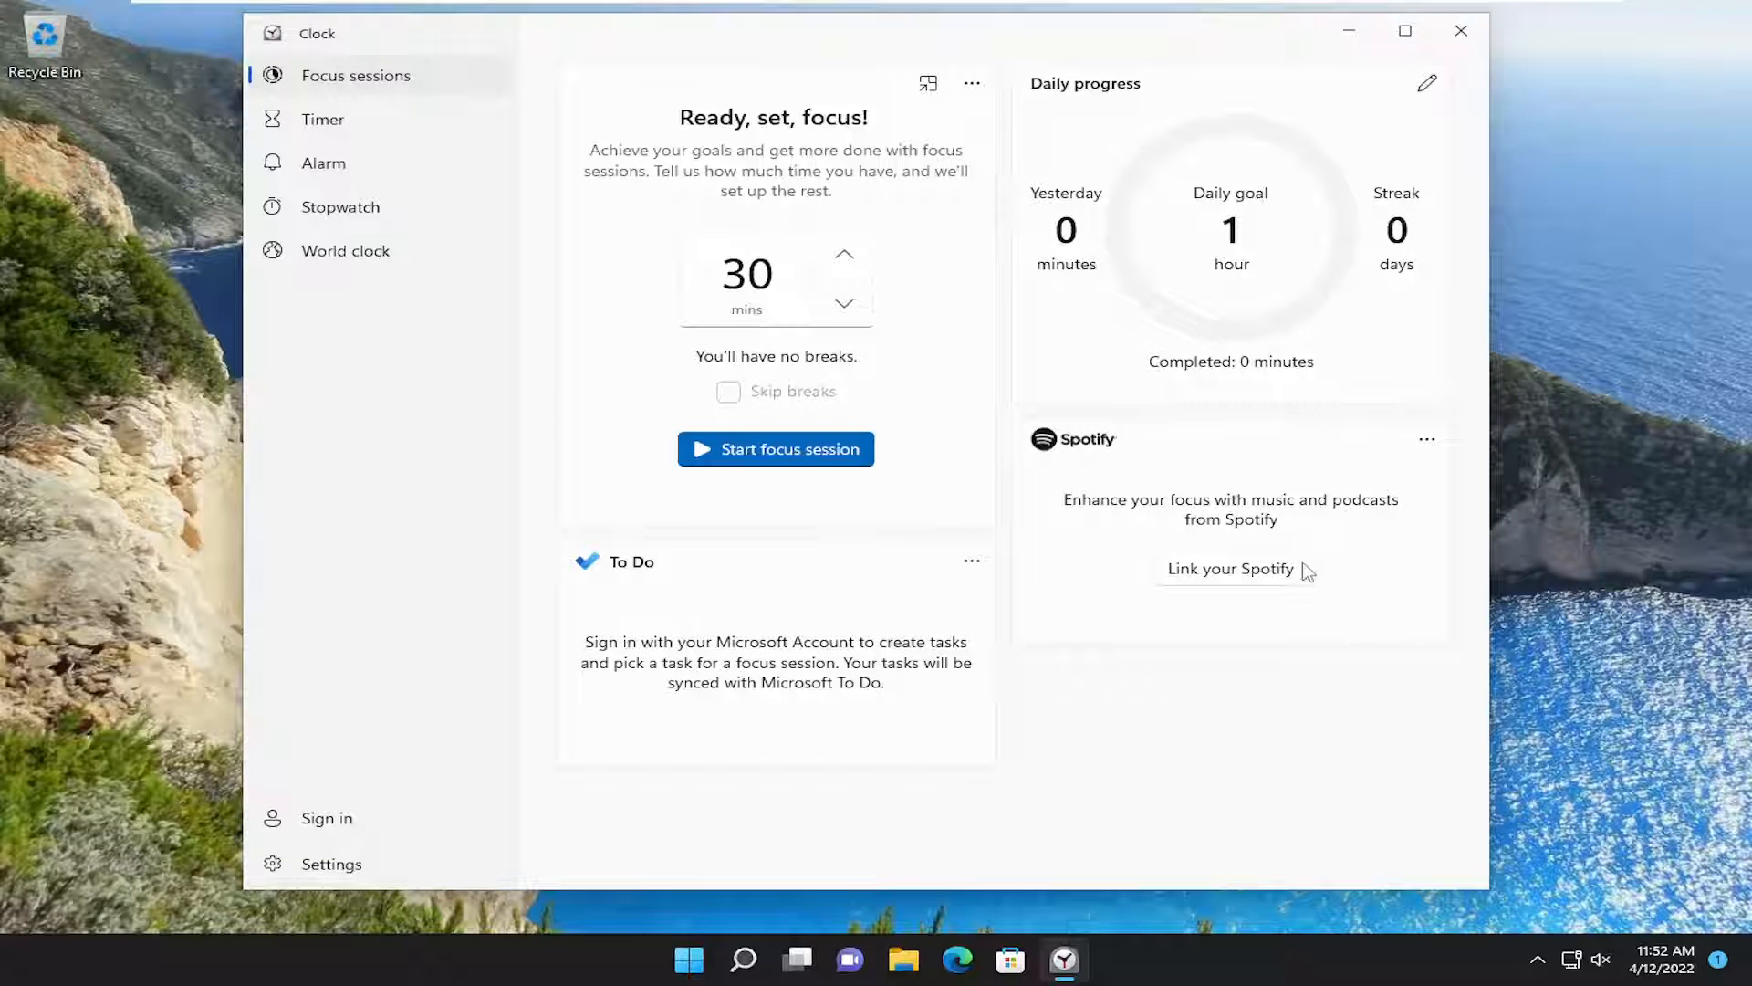
pyautogui.moveTo(1430, 471)
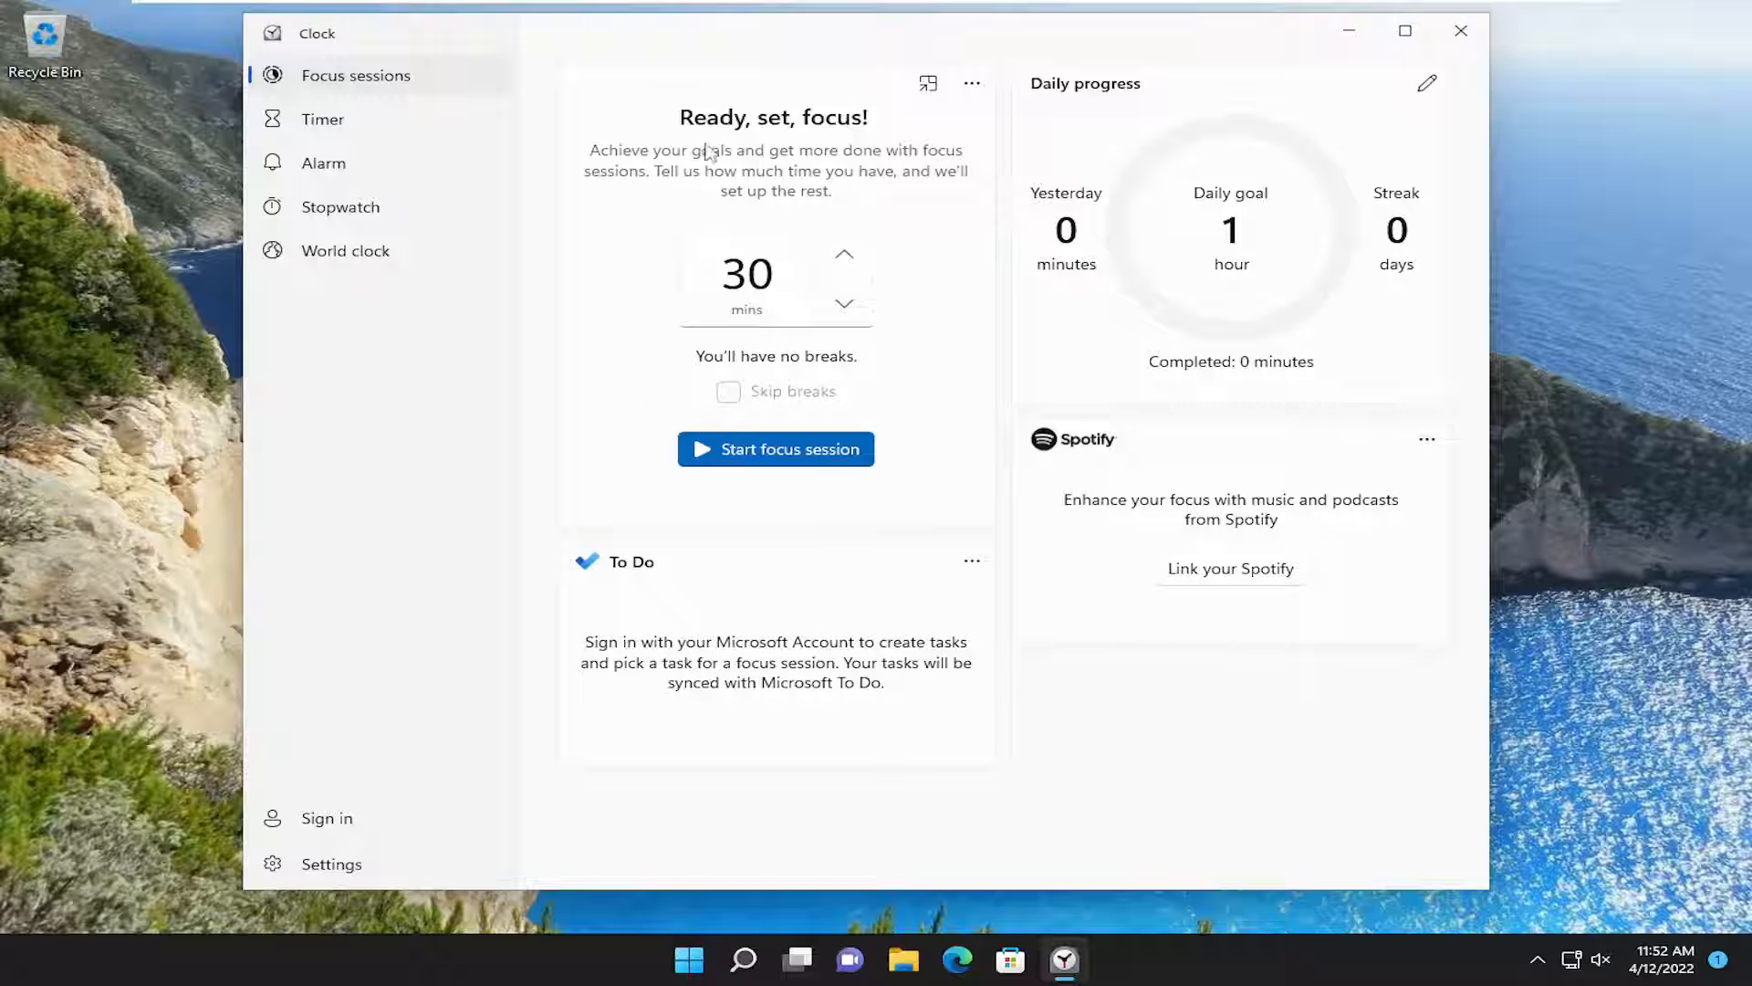
pyautogui.moveTo(656, 164)
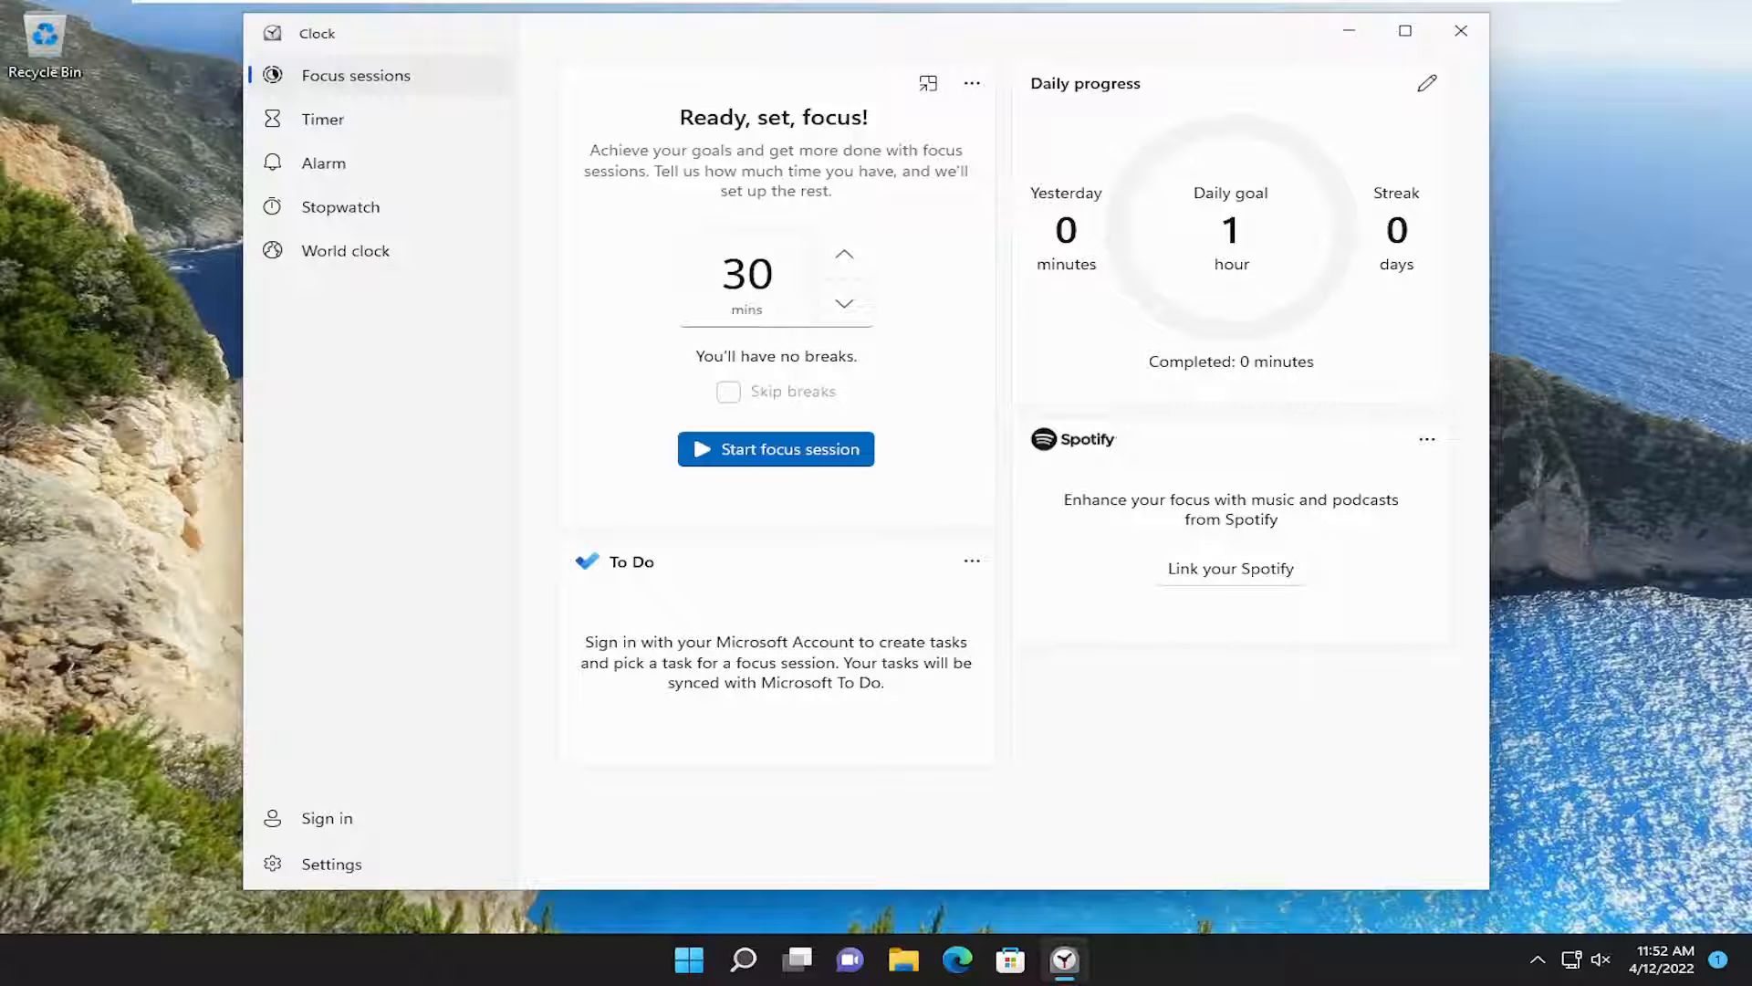
pyautogui.moveTo(618, 576)
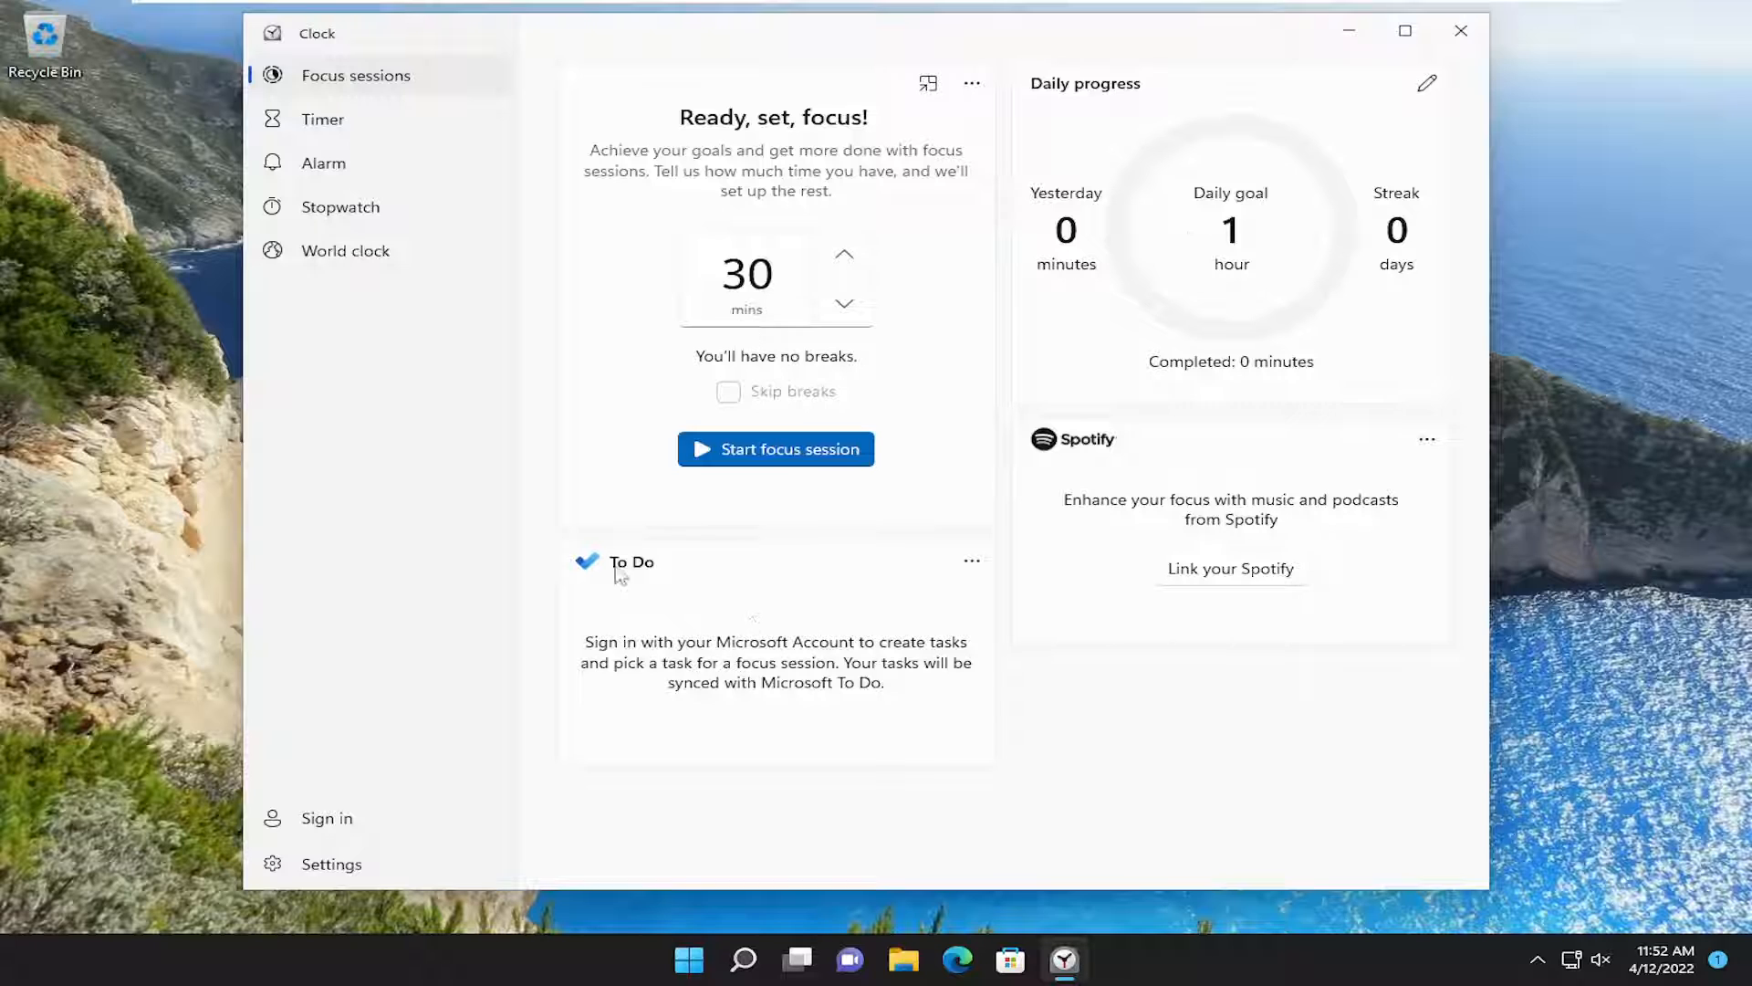
# Set the focus length to 60 minutes, leaving Skip breaks unchecked
pyautogui.click(748, 274)
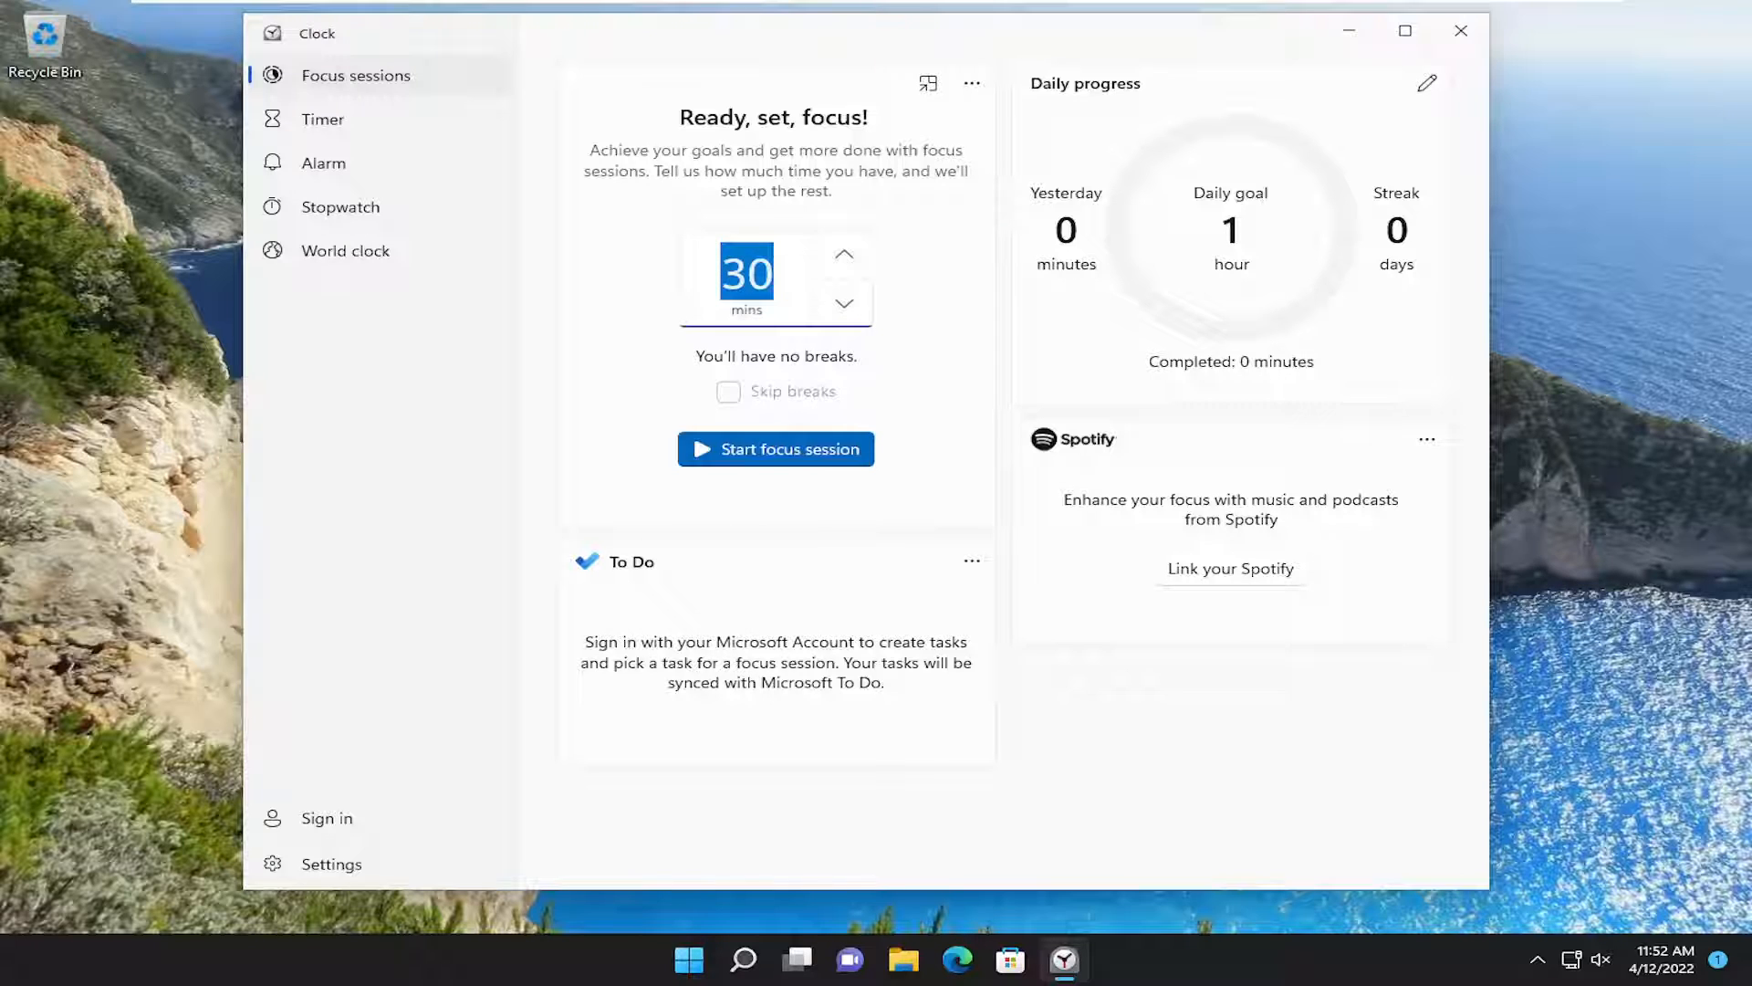
pyautogui.click(844, 253)
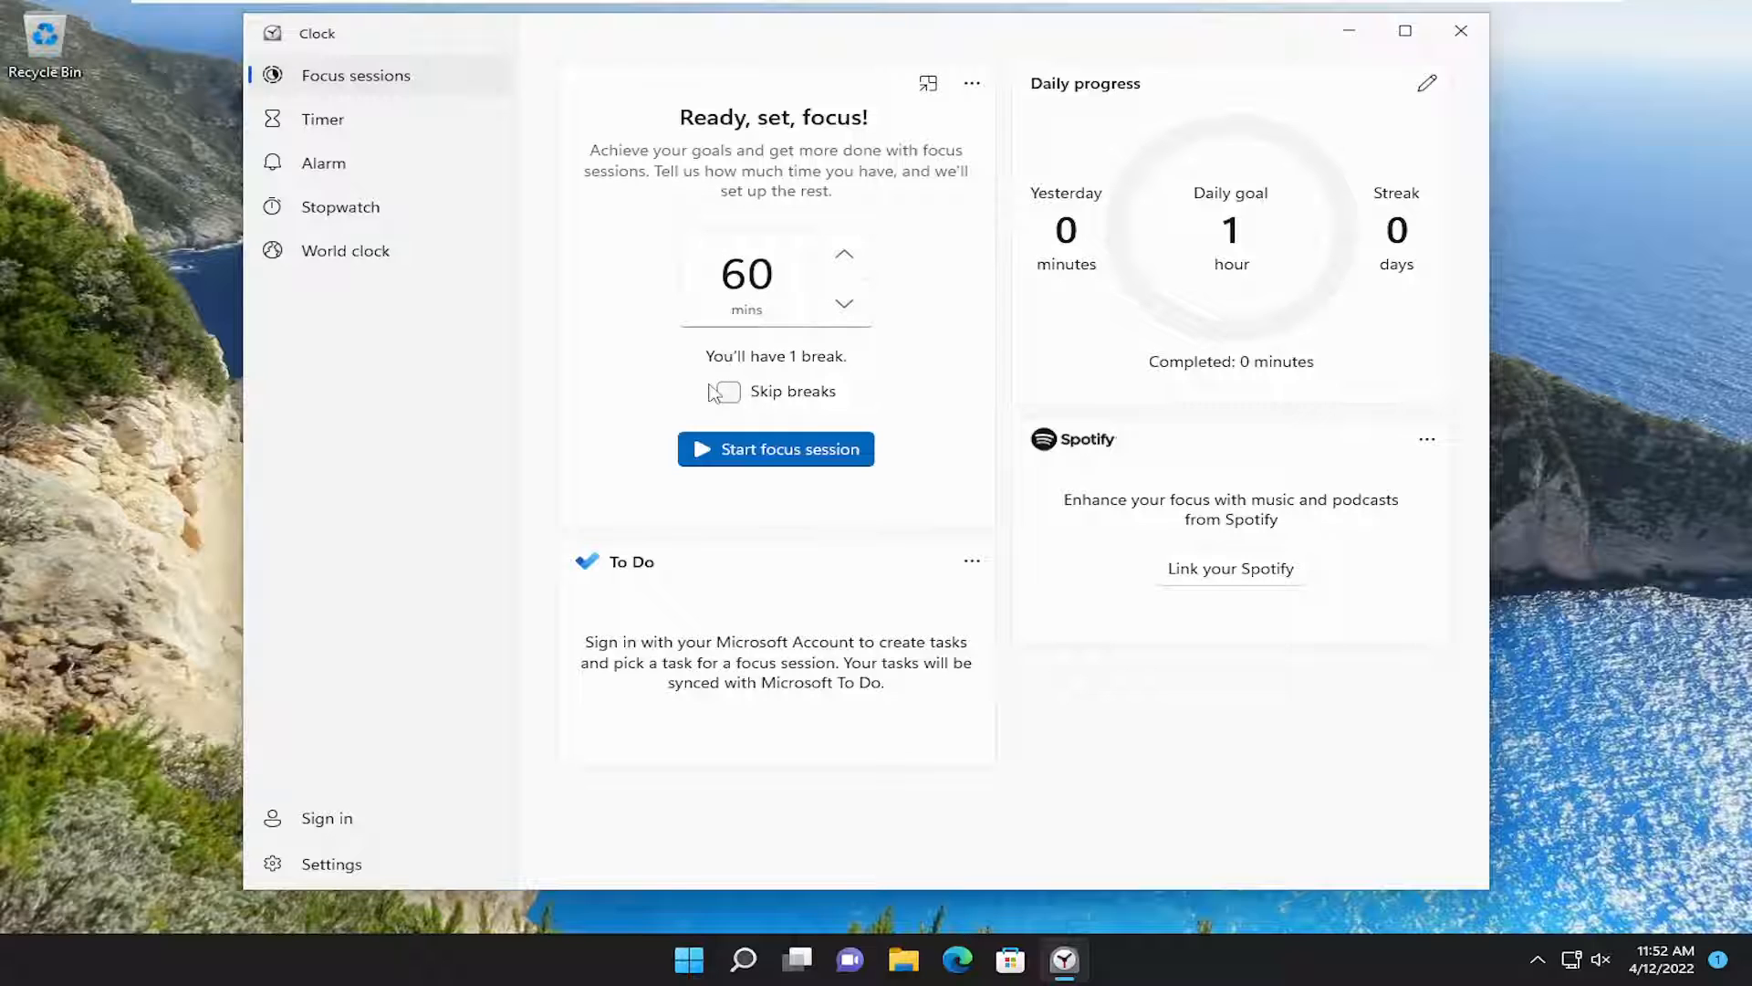
pyautogui.click(726, 392)
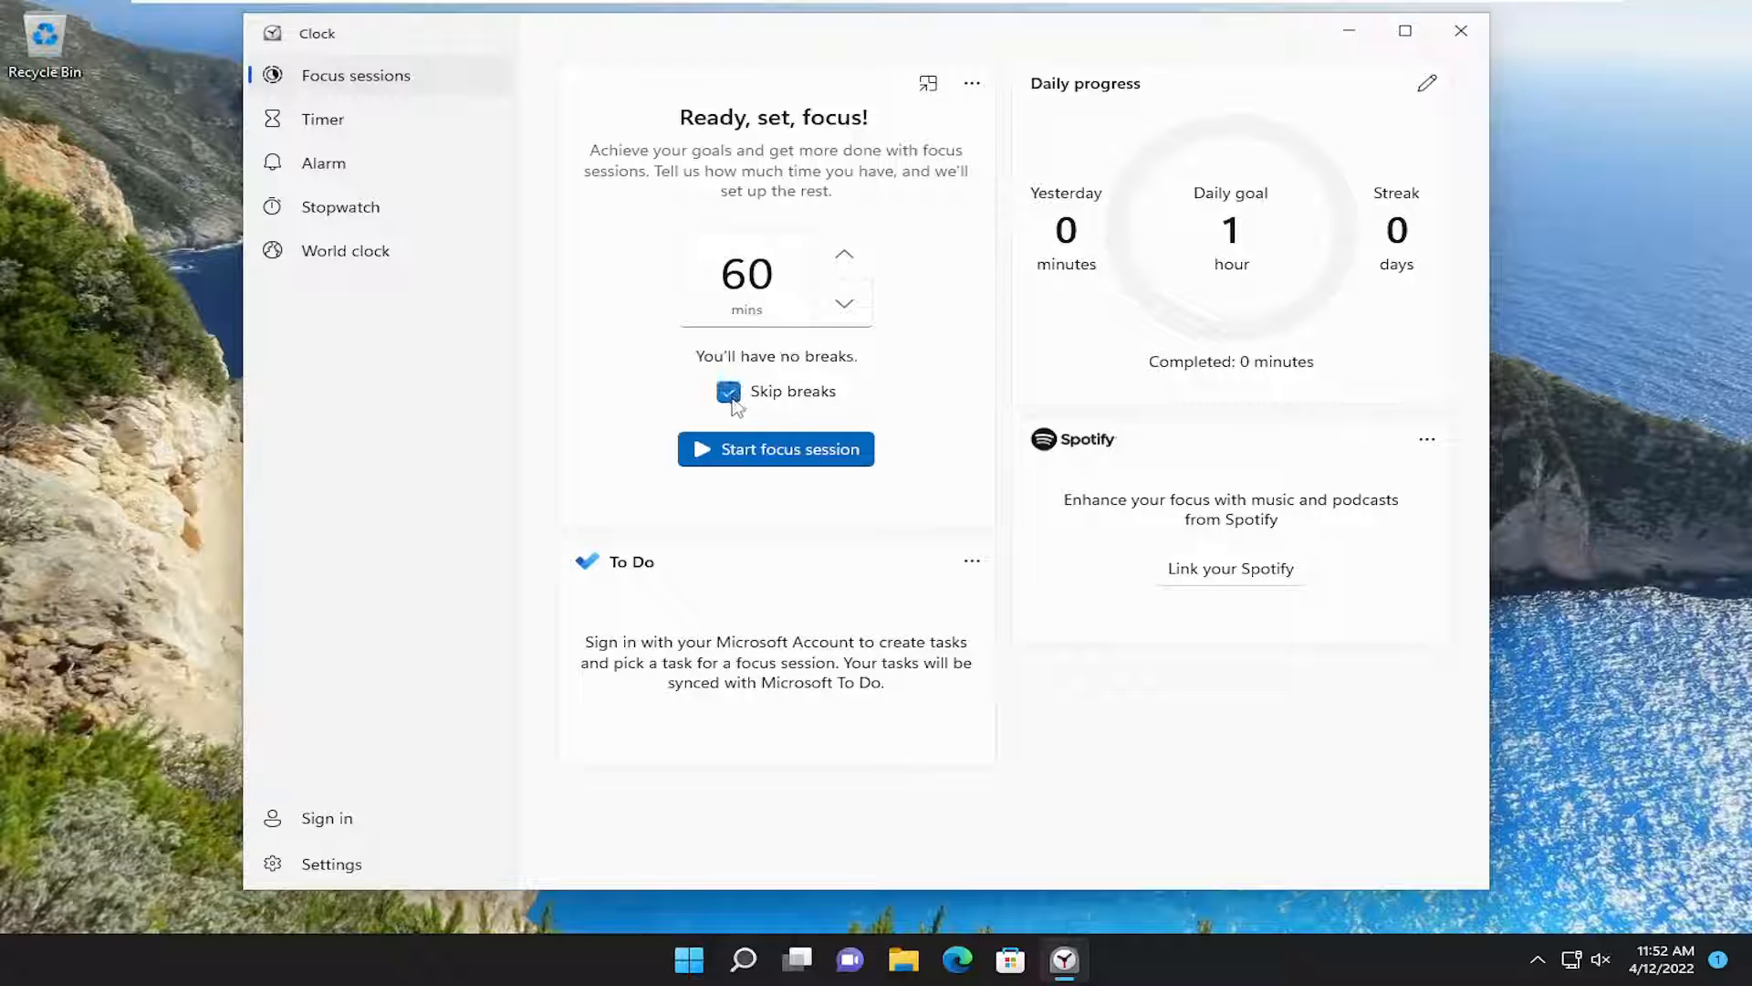
pyautogui.click(727, 392)
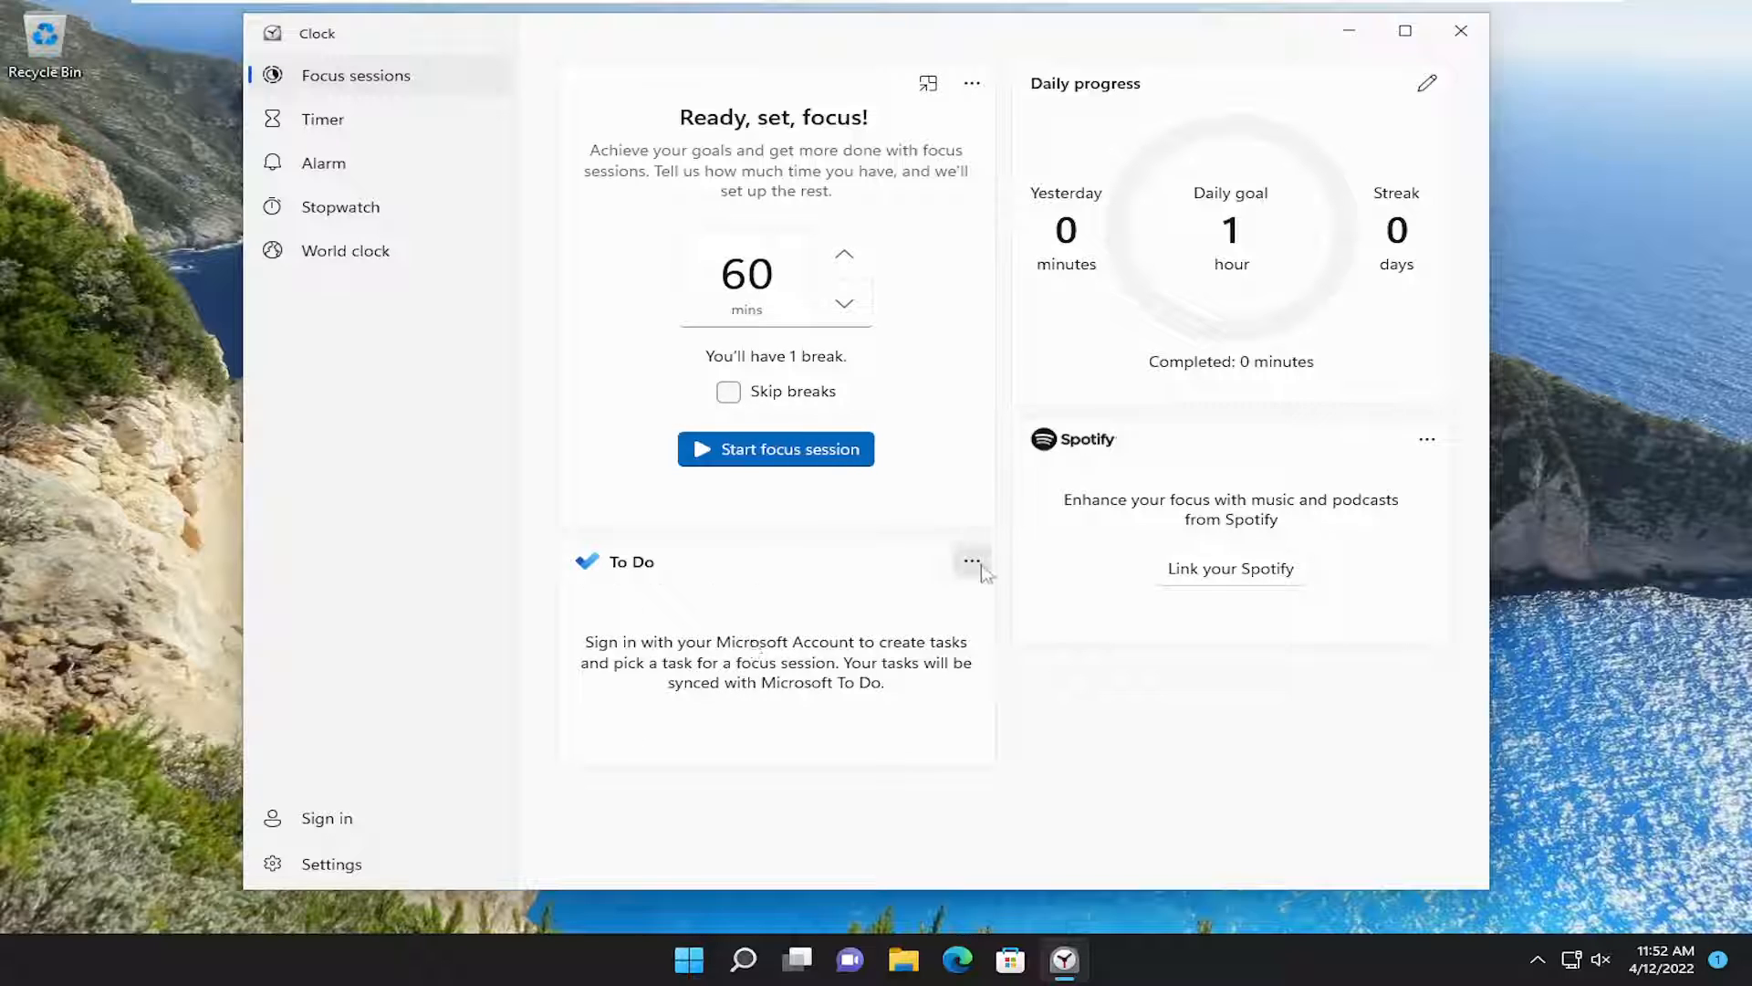
pyautogui.click(971, 561)
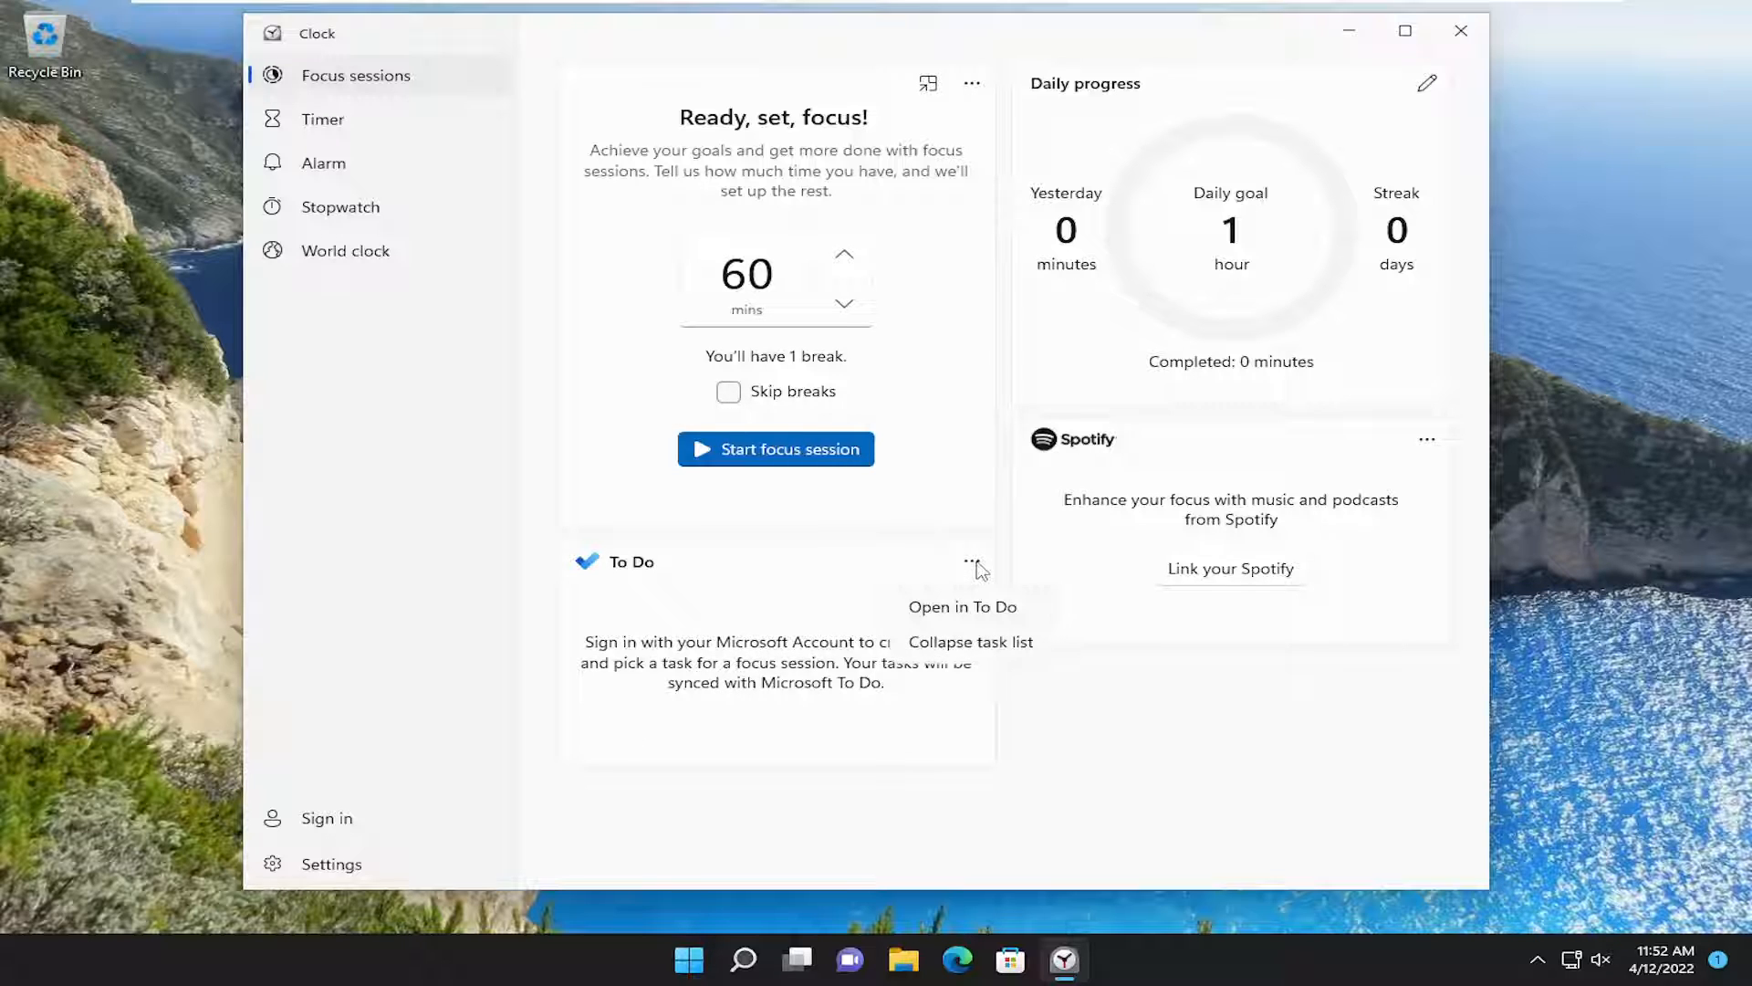
pyautogui.moveTo(964, 596)
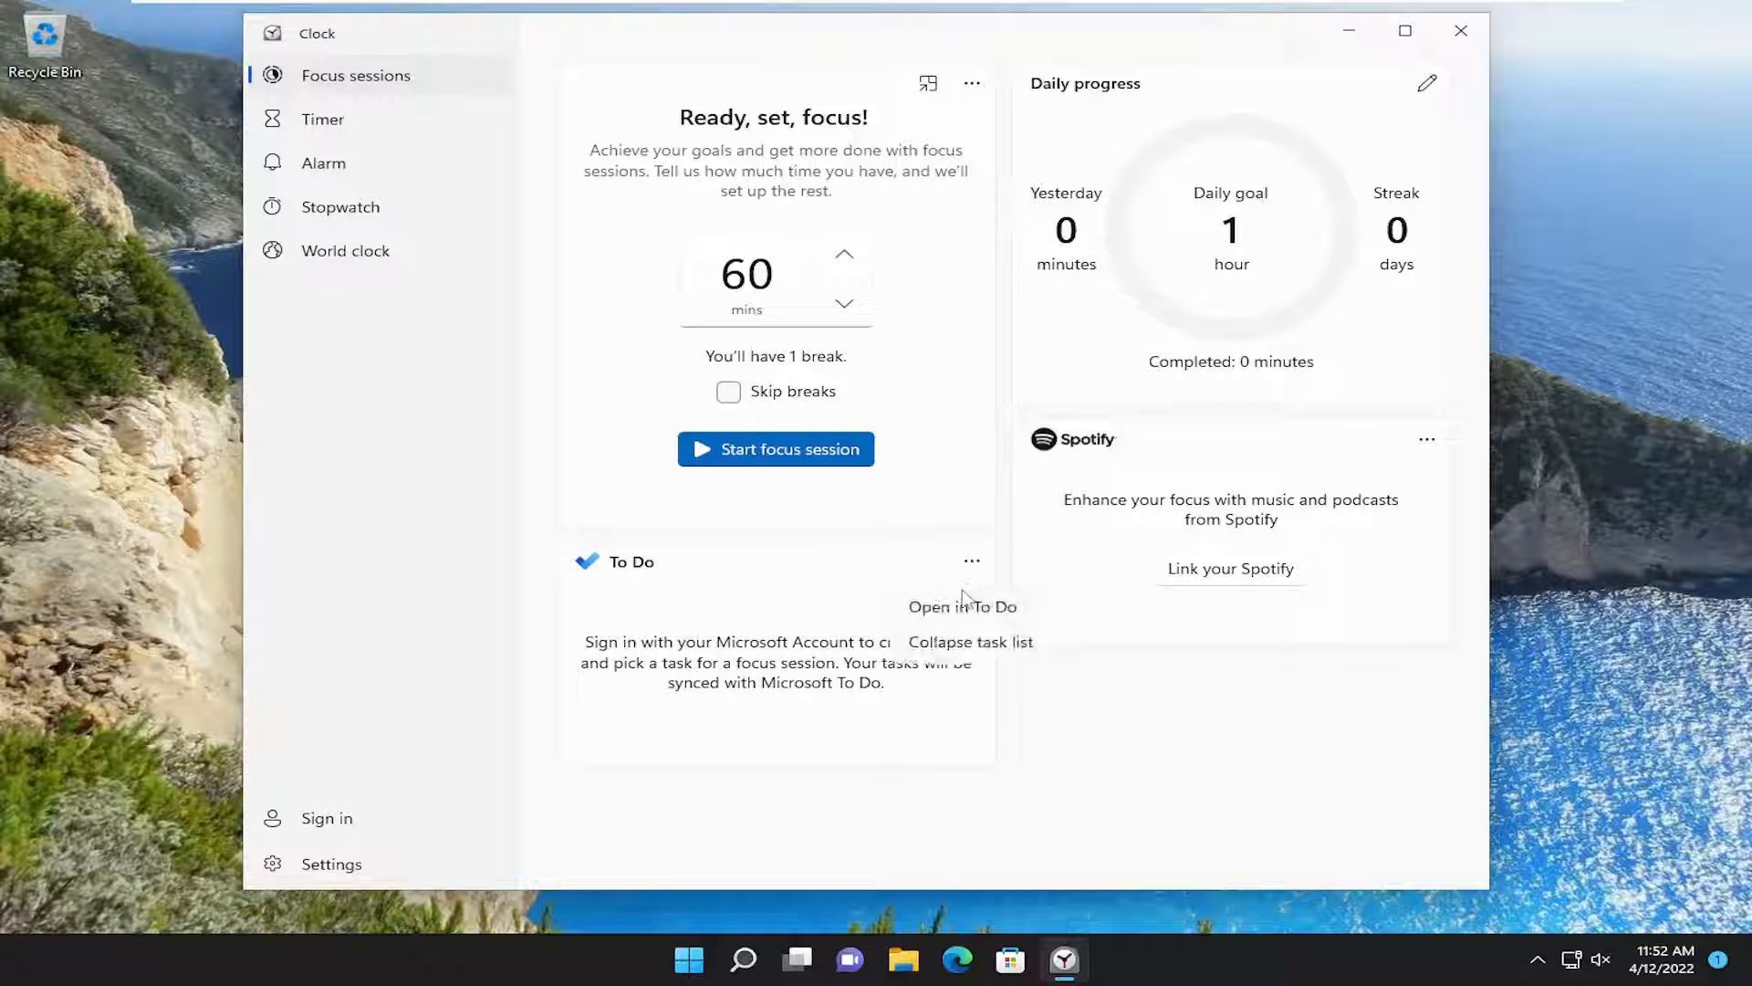
pyautogui.click(962, 606)
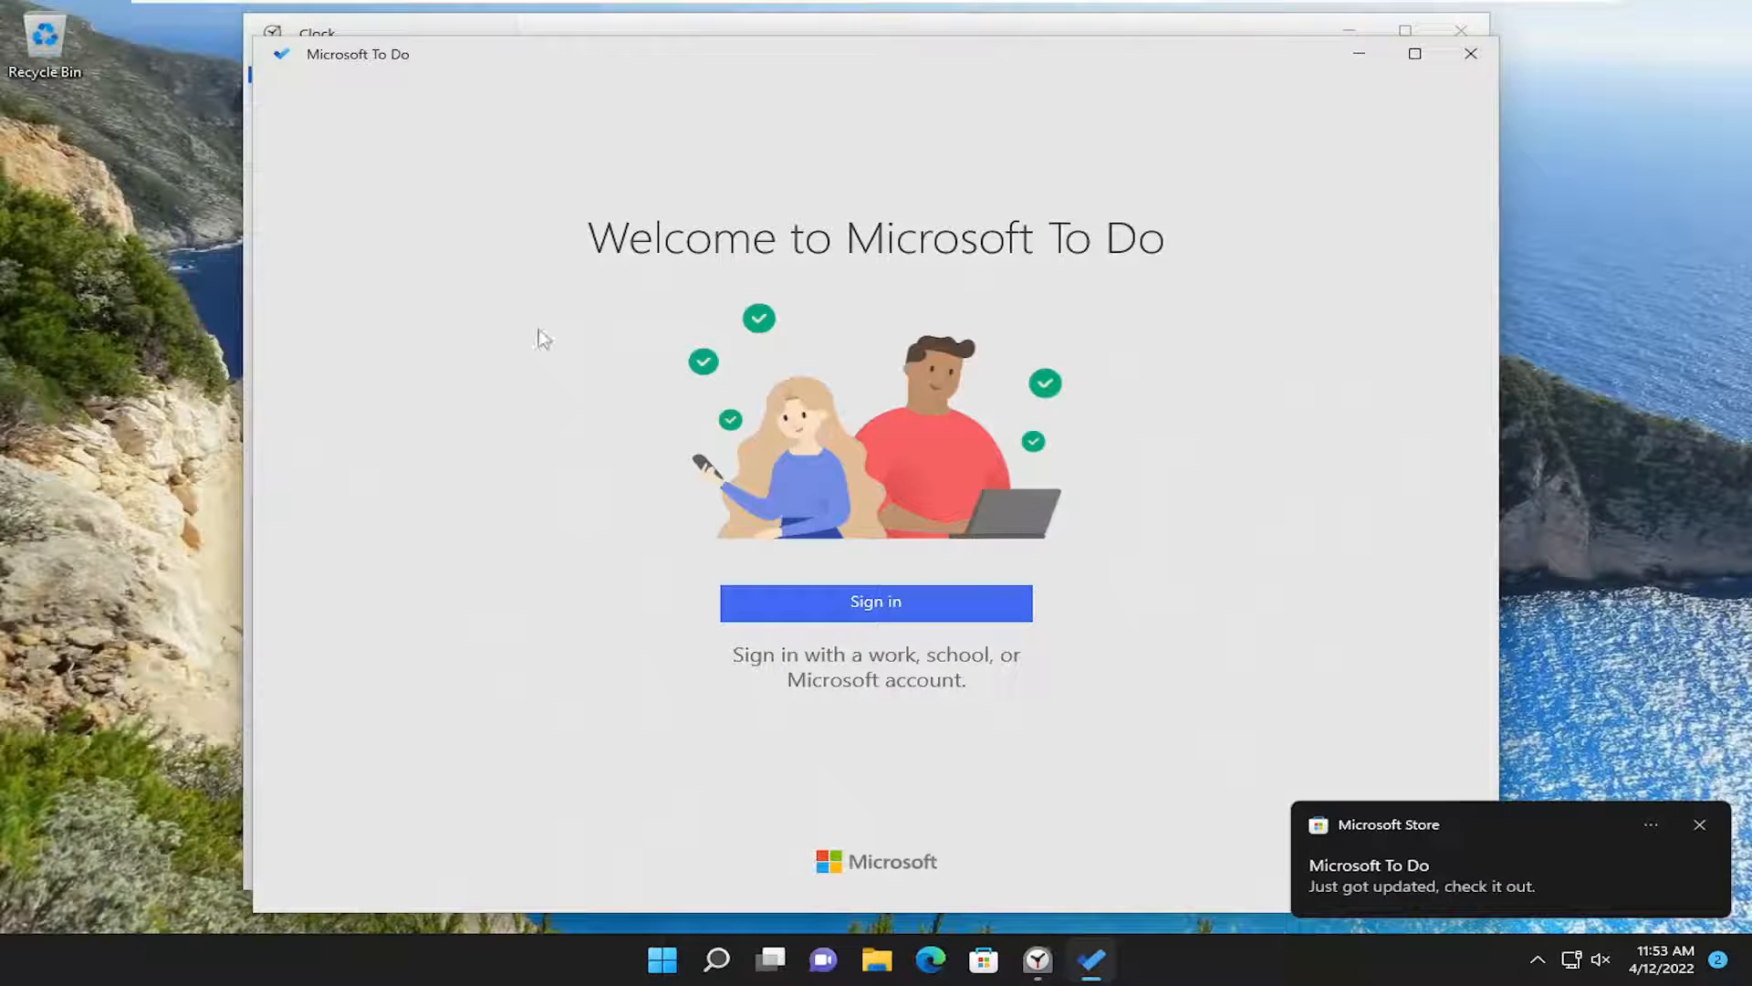
pyautogui.moveTo(875, 581)
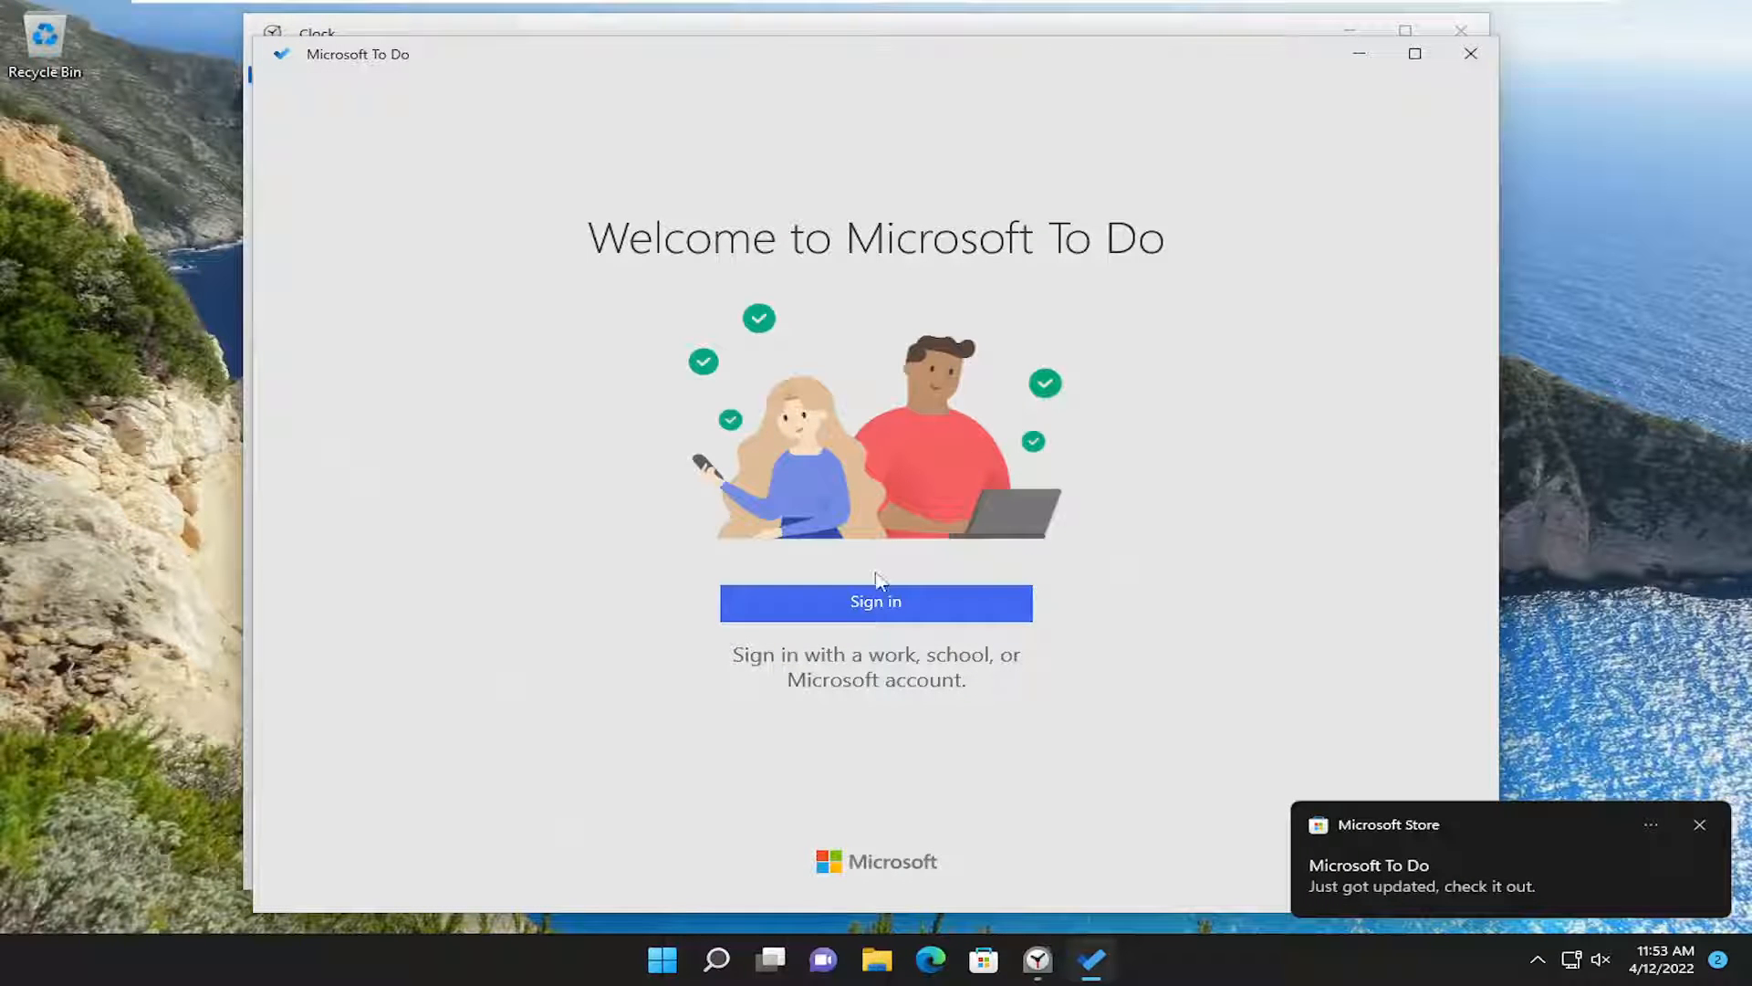
pyautogui.click(1036, 959)
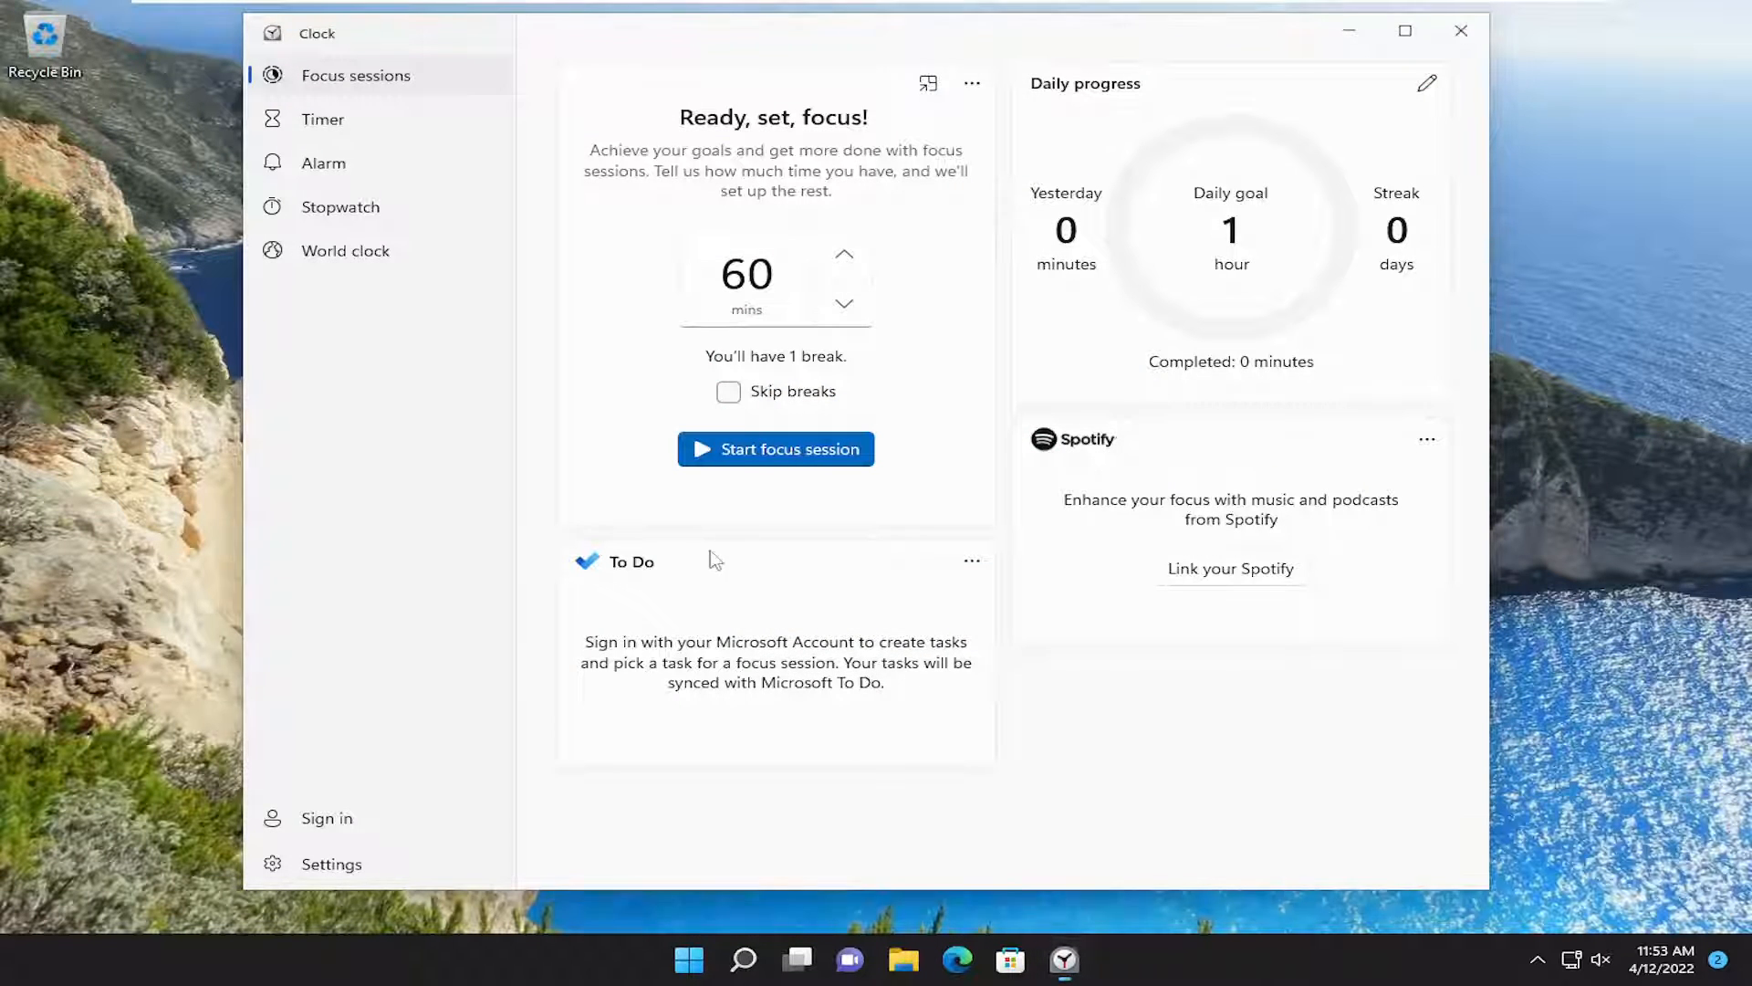
pyautogui.moveTo(846, 531)
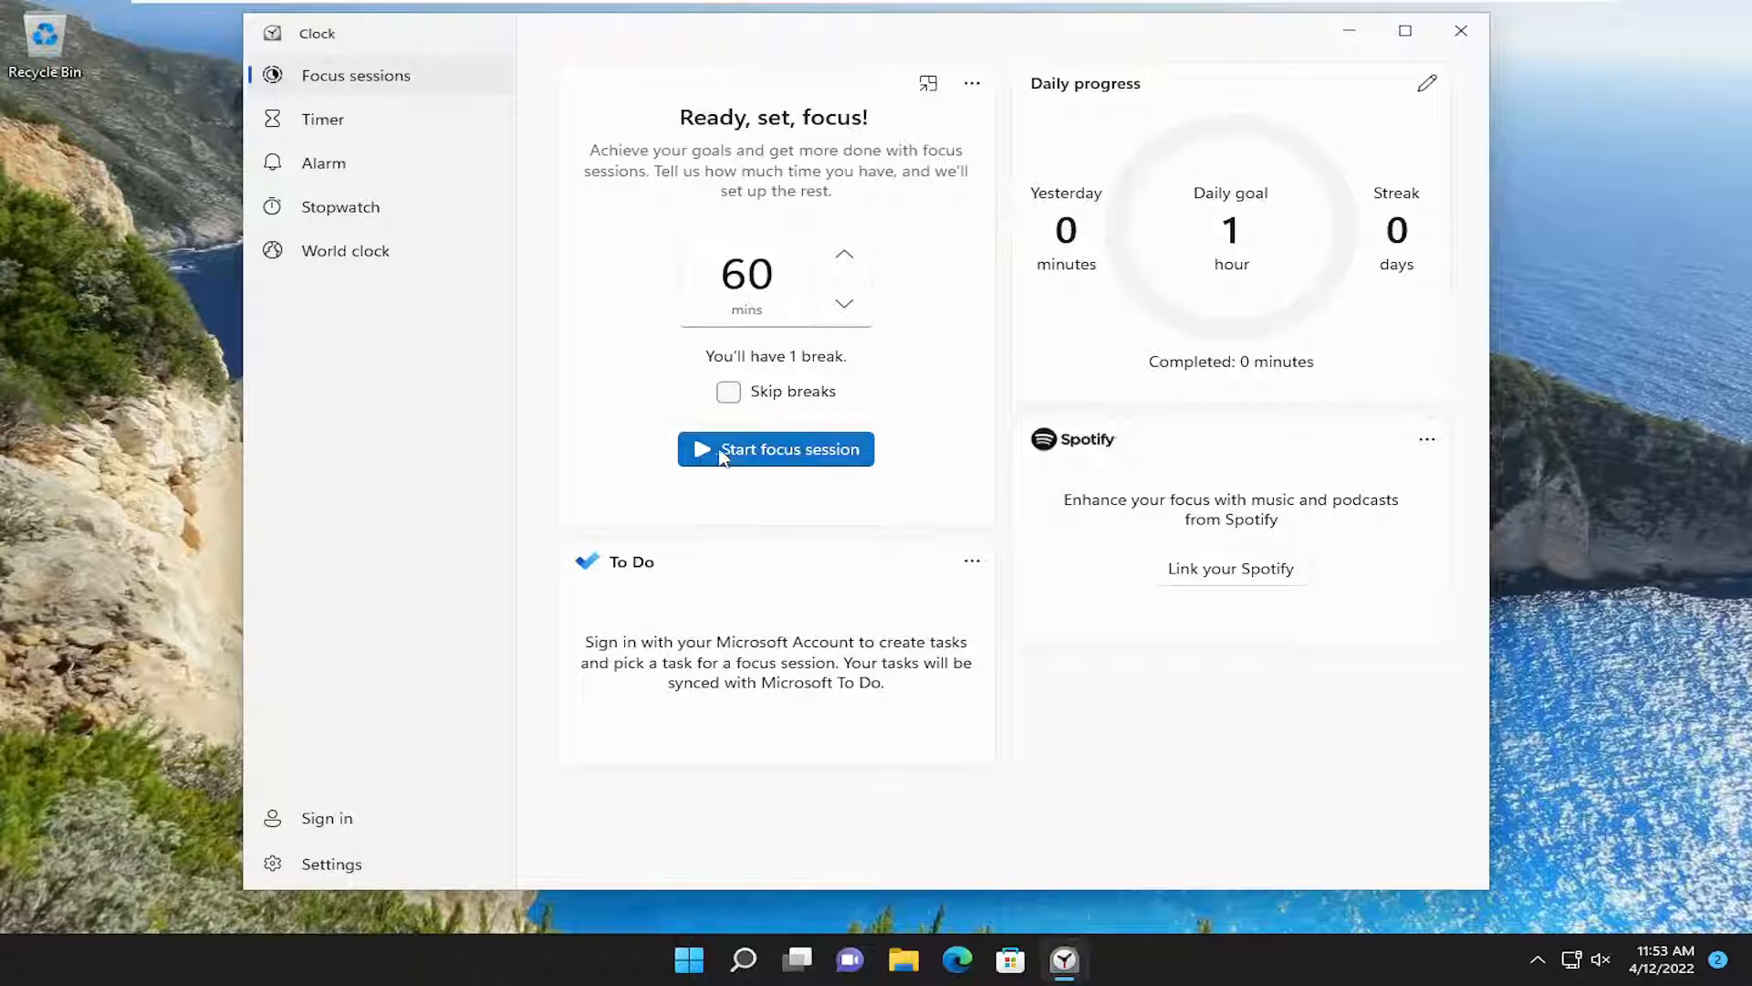
# Start the 60-minute focus session, then stop it
pyautogui.click(775, 448)
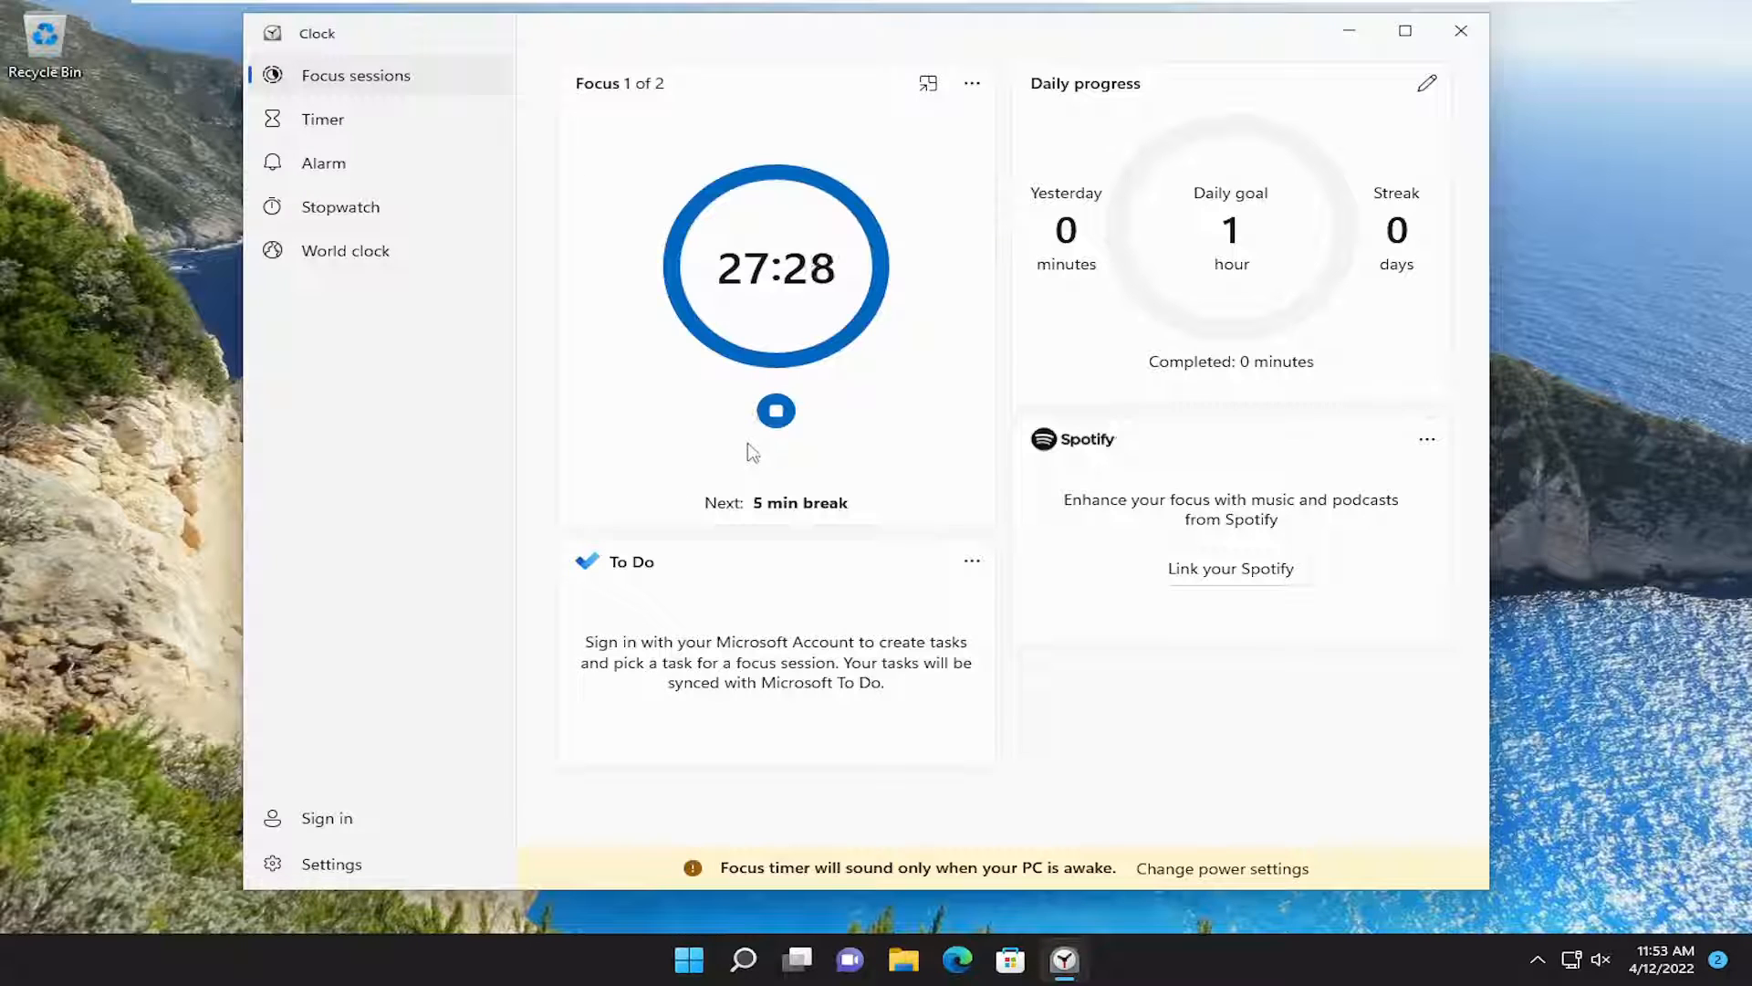
pyautogui.moveTo(801, 373)
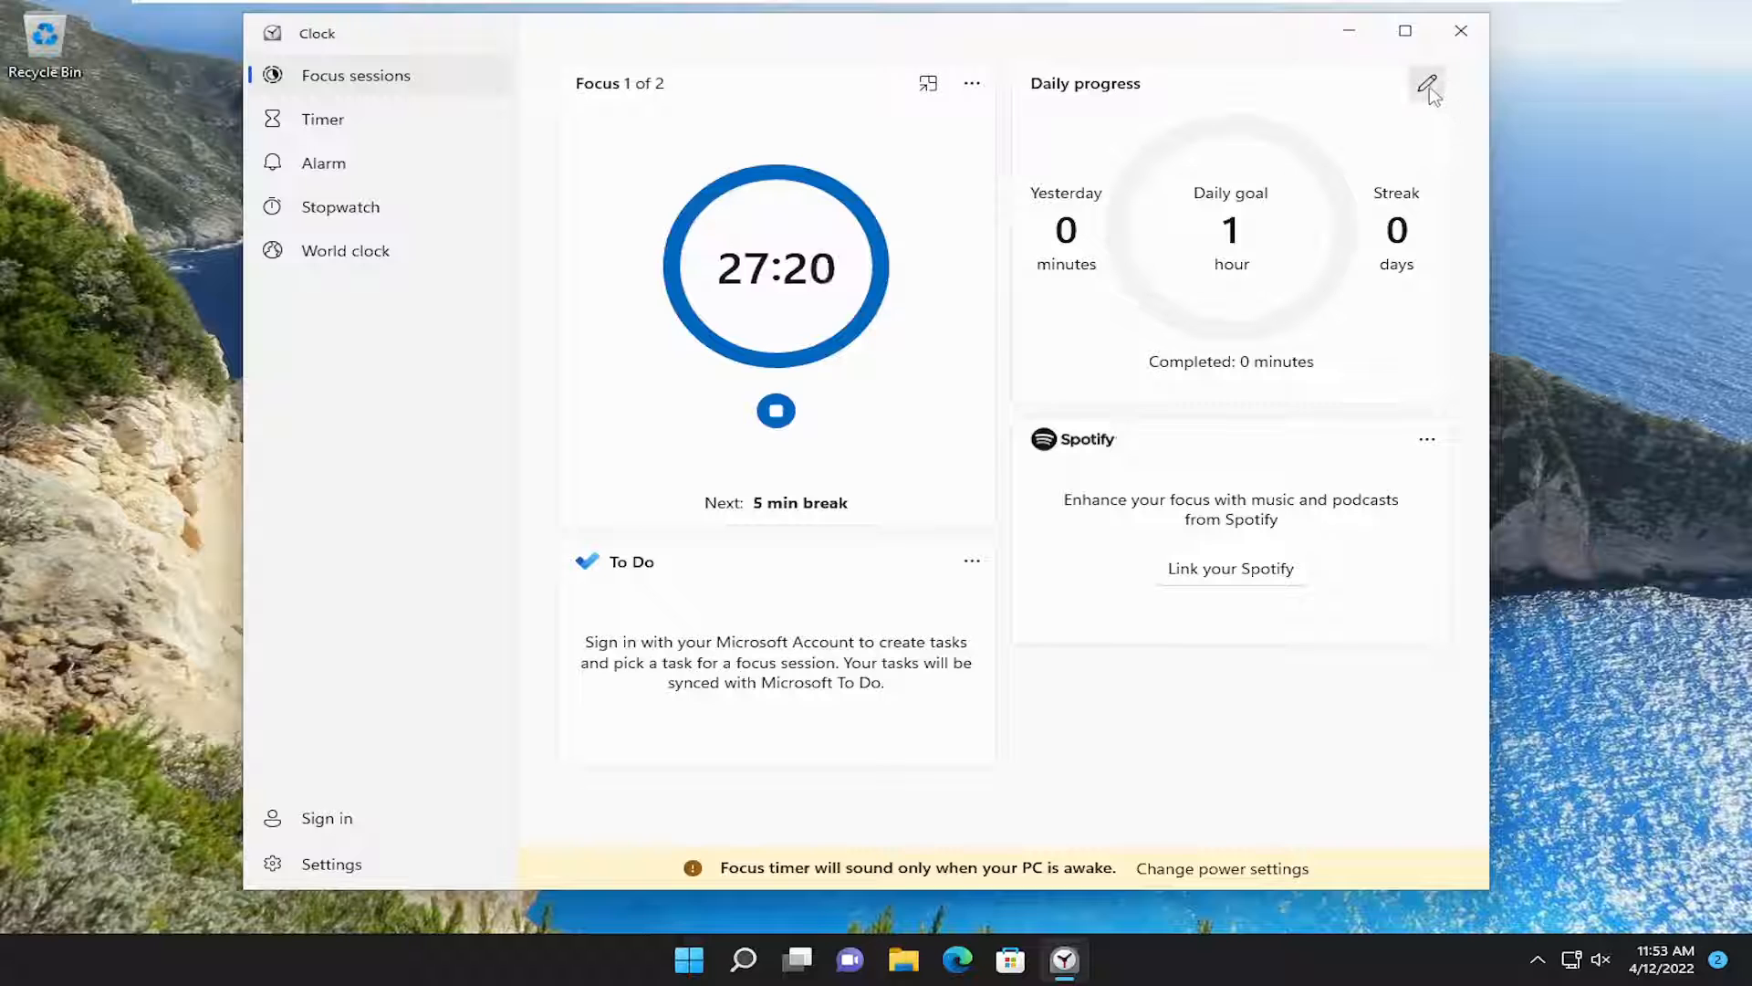
pyautogui.click(1429, 84)
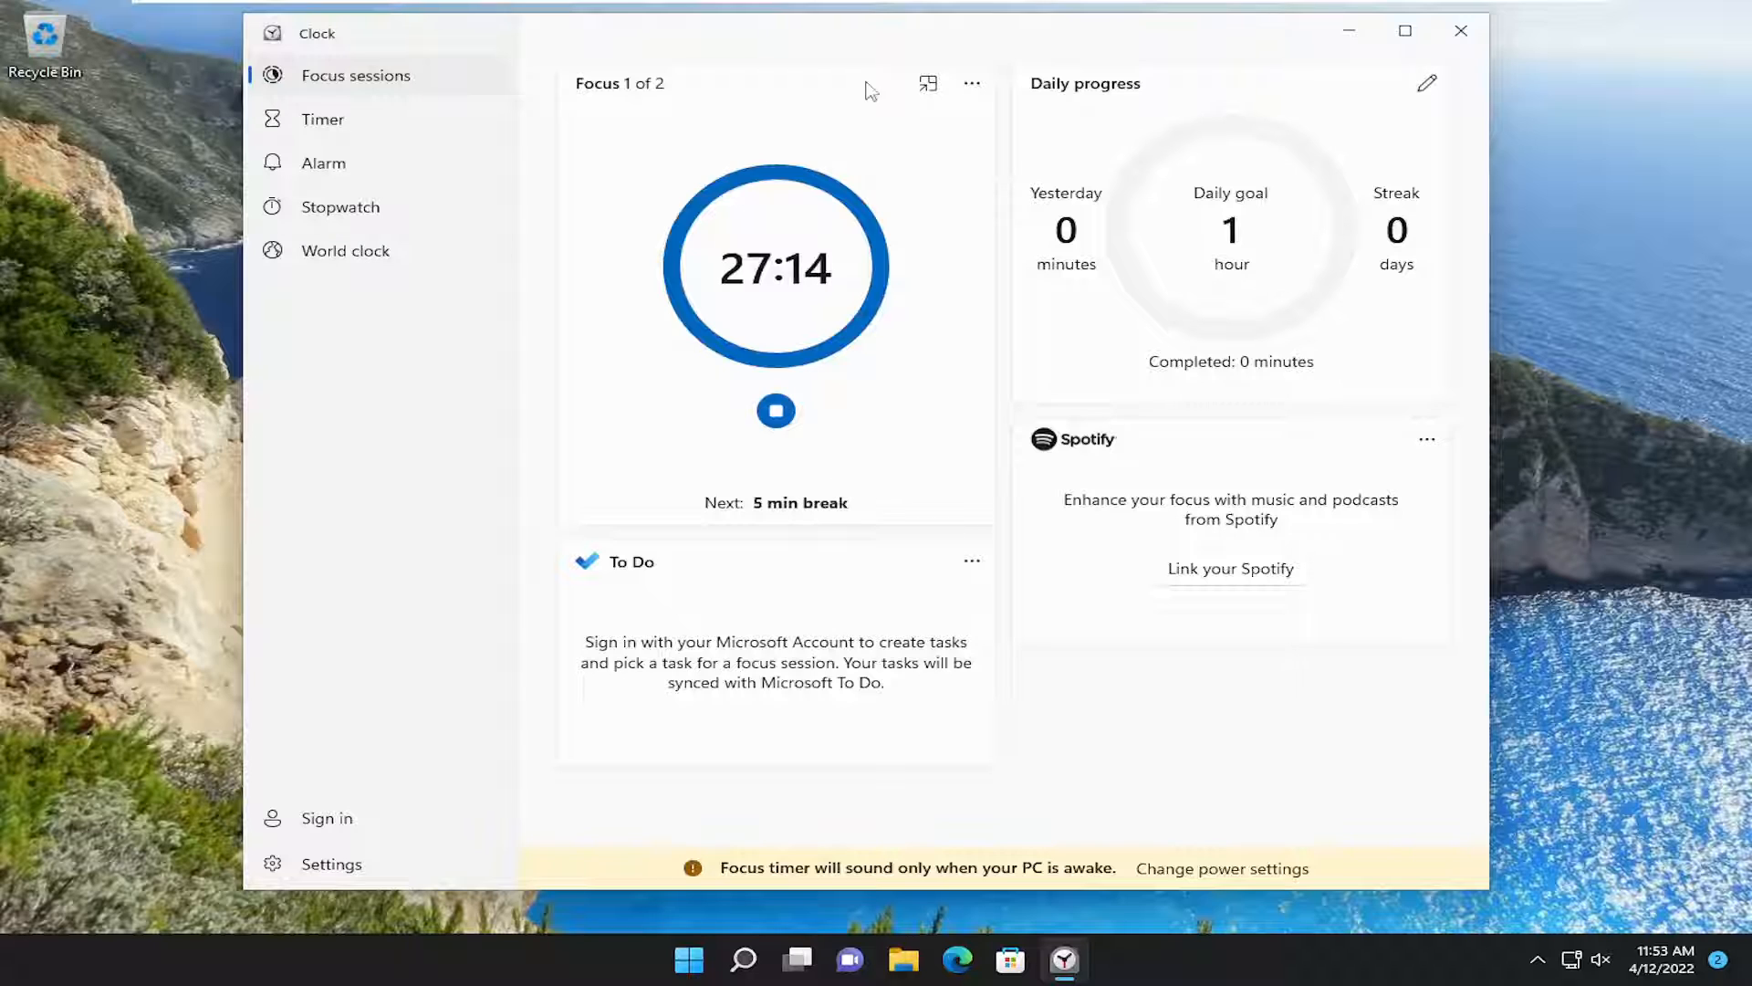
pyautogui.moveTo(686, 183)
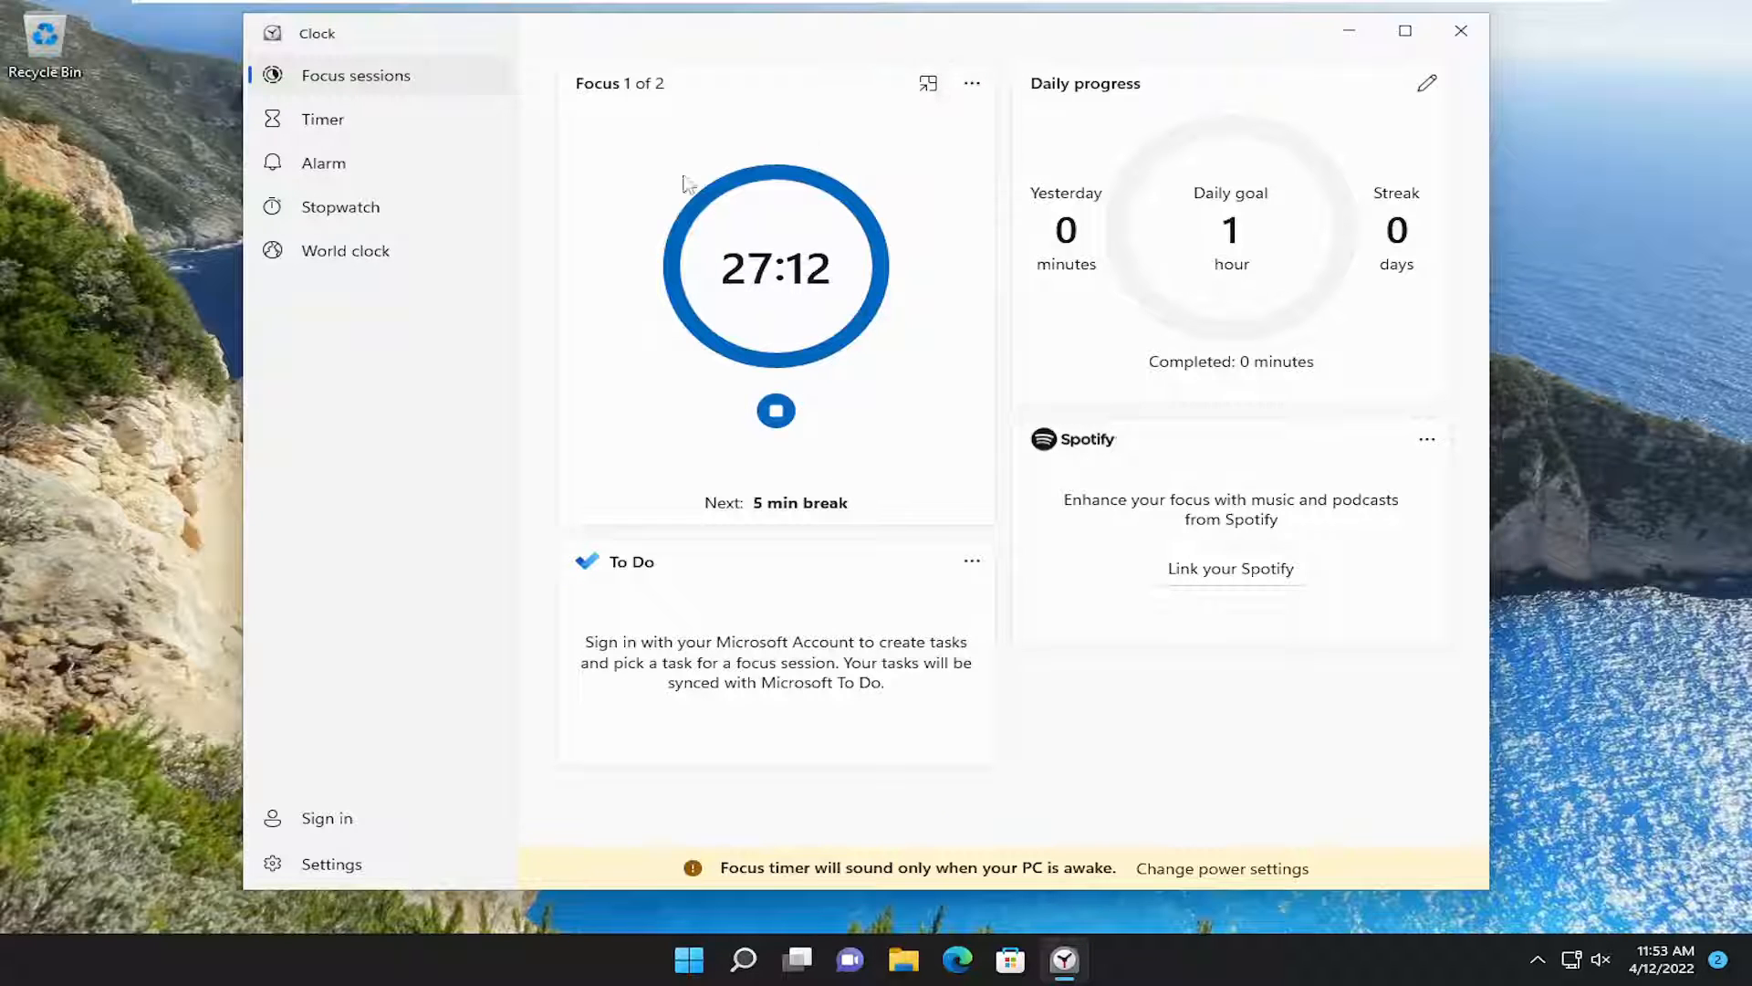
pyautogui.moveTo(1107, 429)
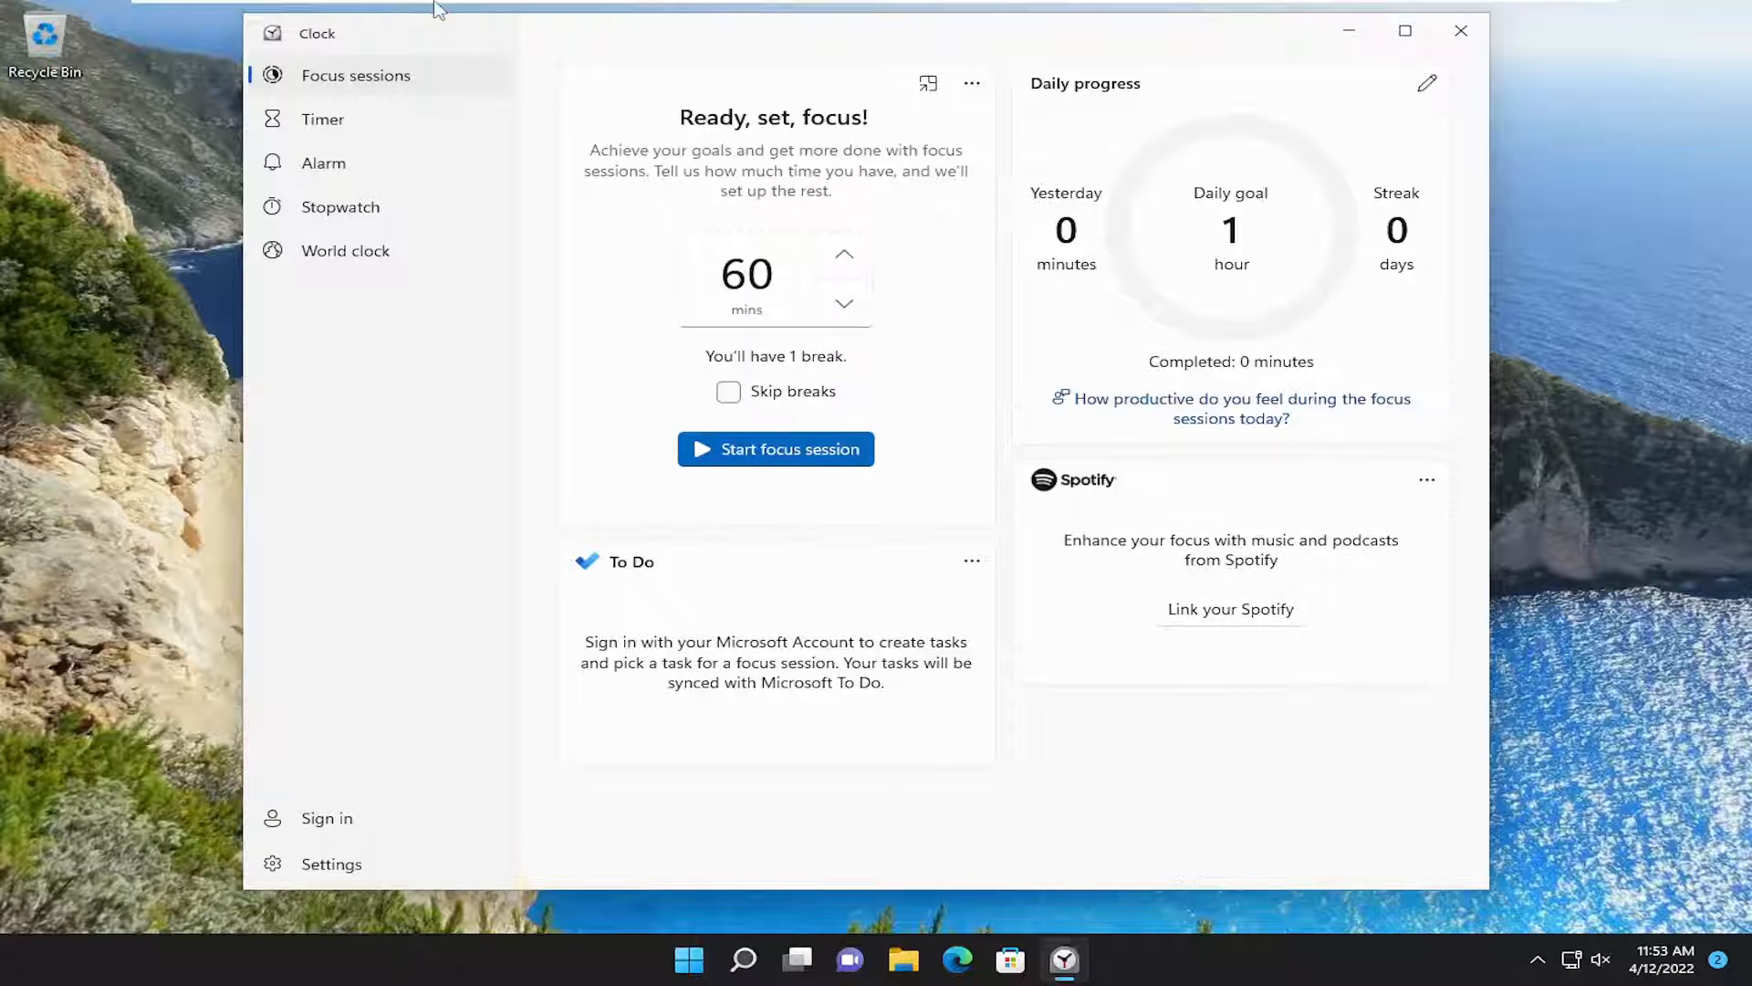
pyautogui.moveTo(775, 448)
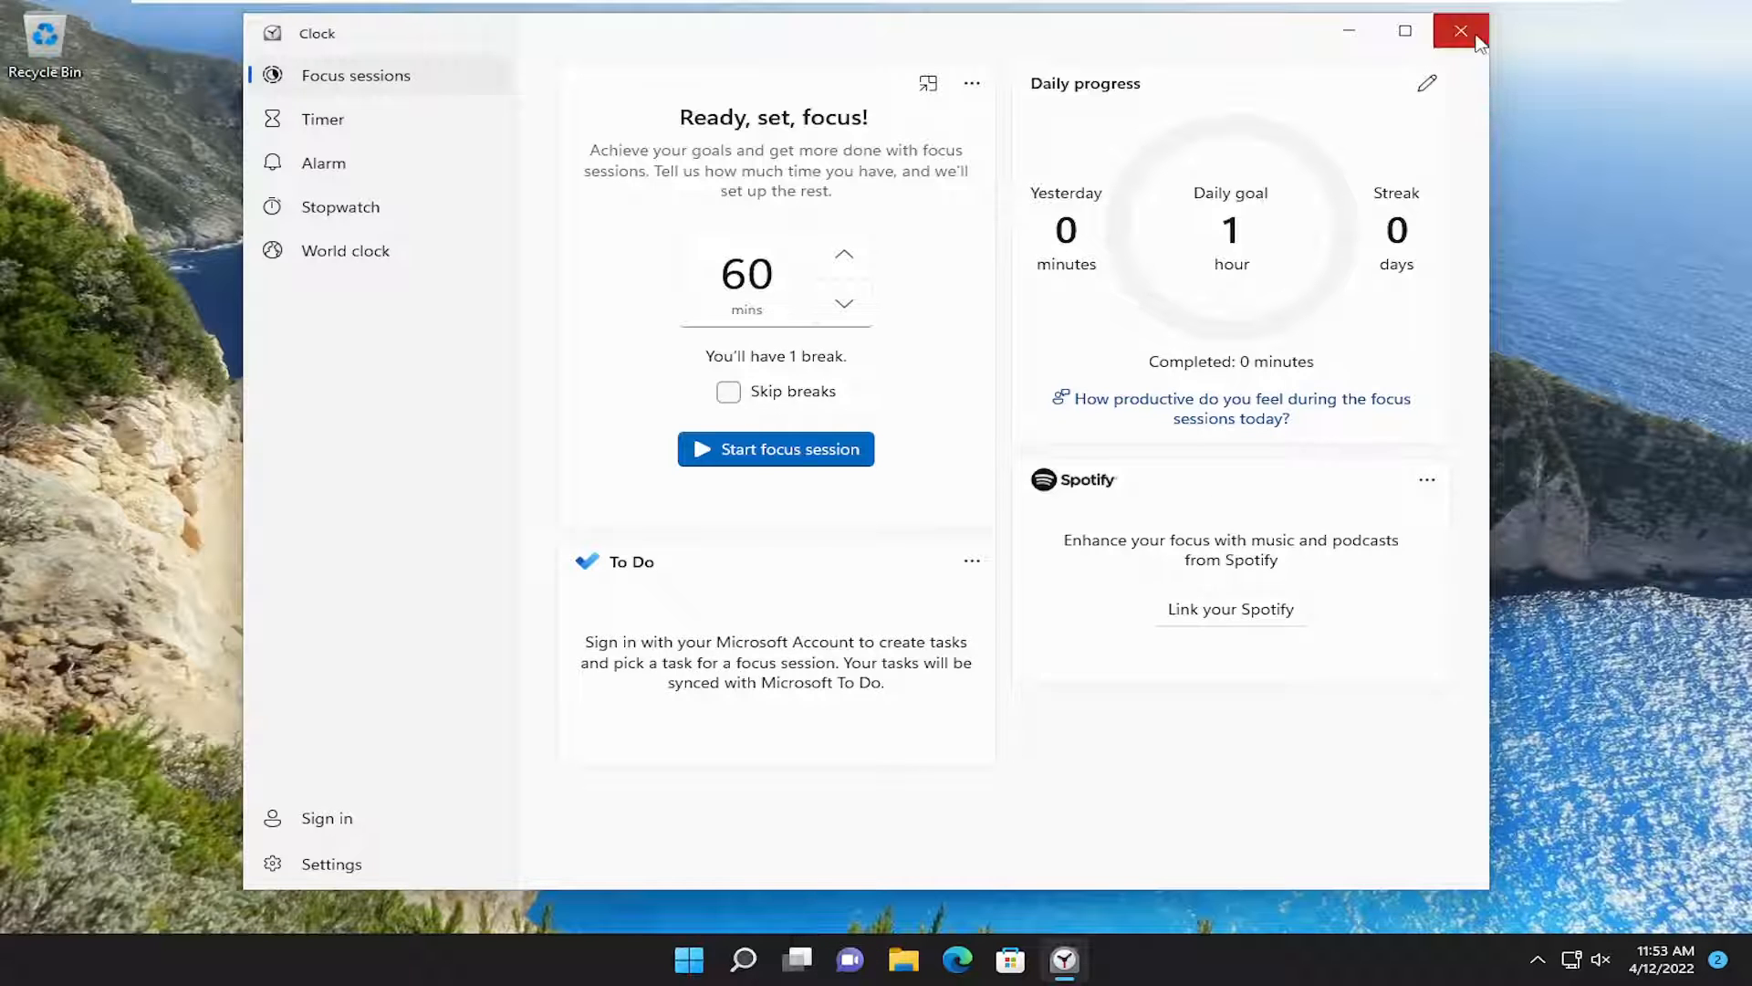
# Close the Clock window with its title-bar X
pyautogui.click(1460, 30)
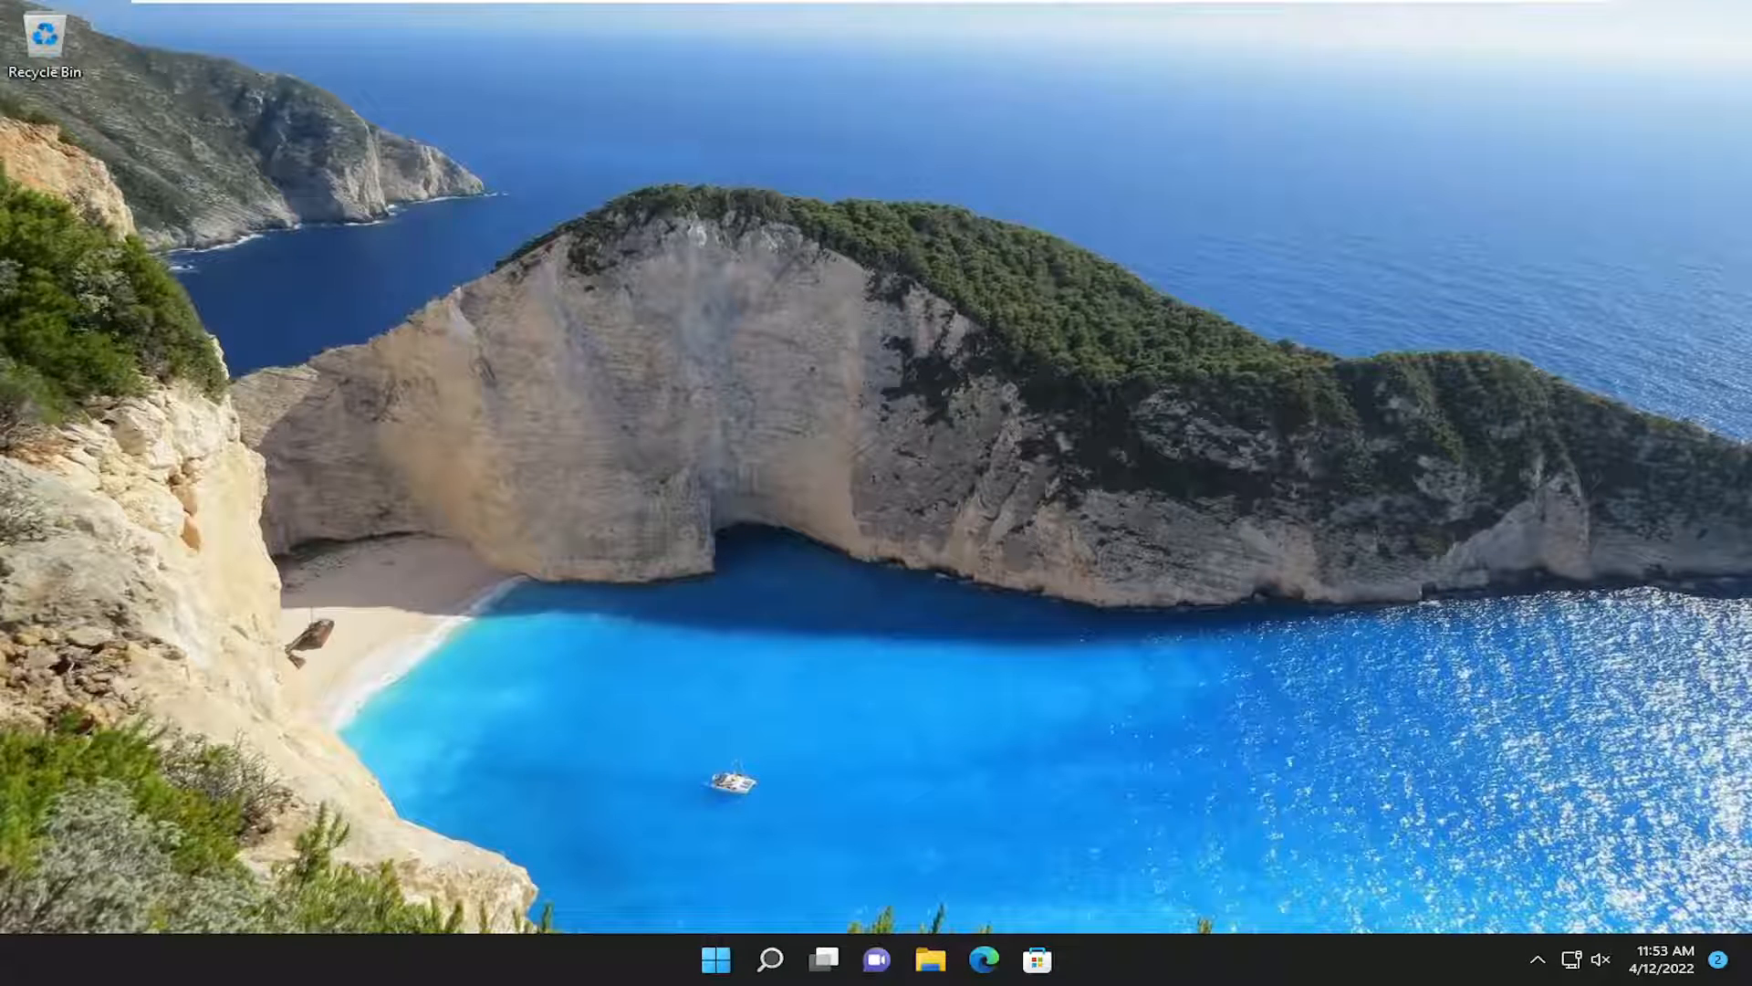